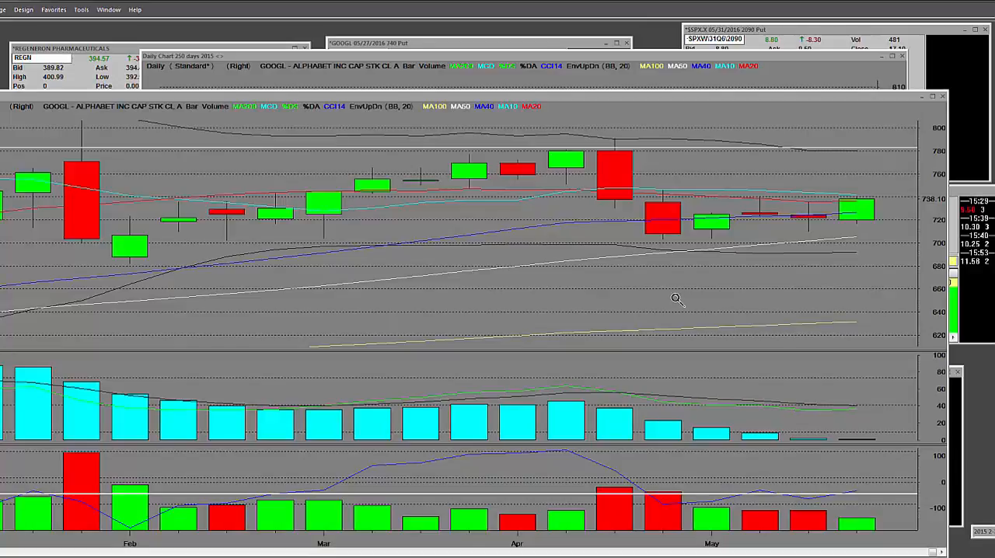
mouse_move(672, 323)
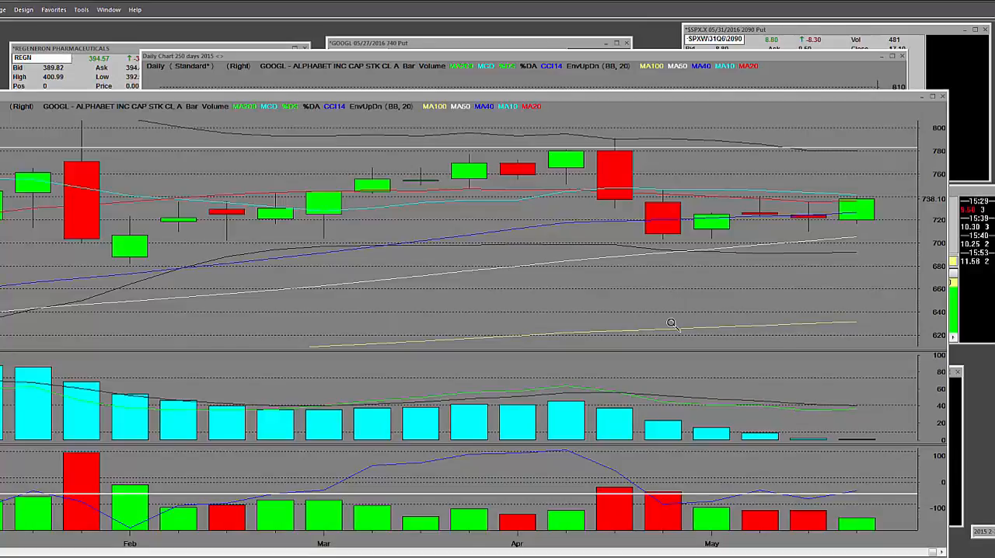
mouse_move(506, 152)
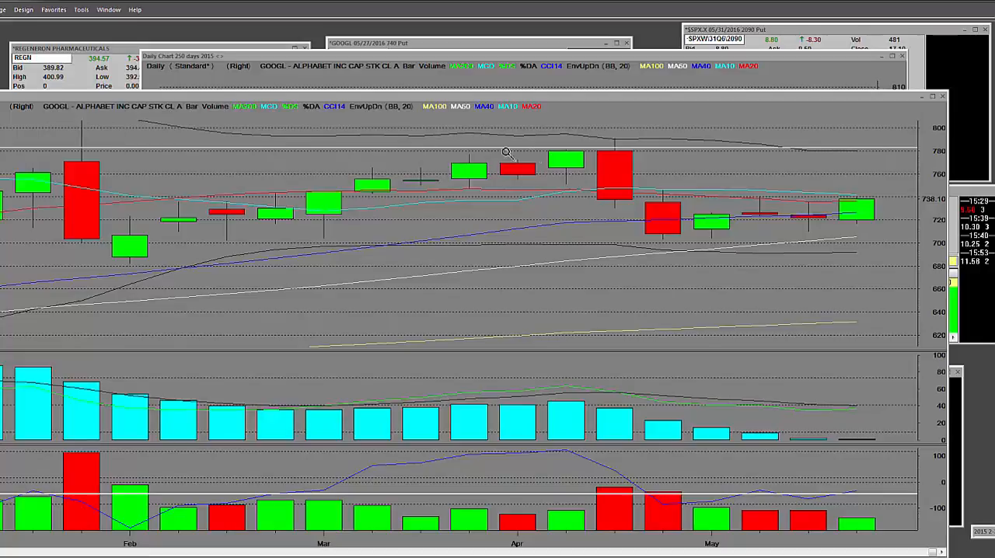
mouse_move(831, 159)
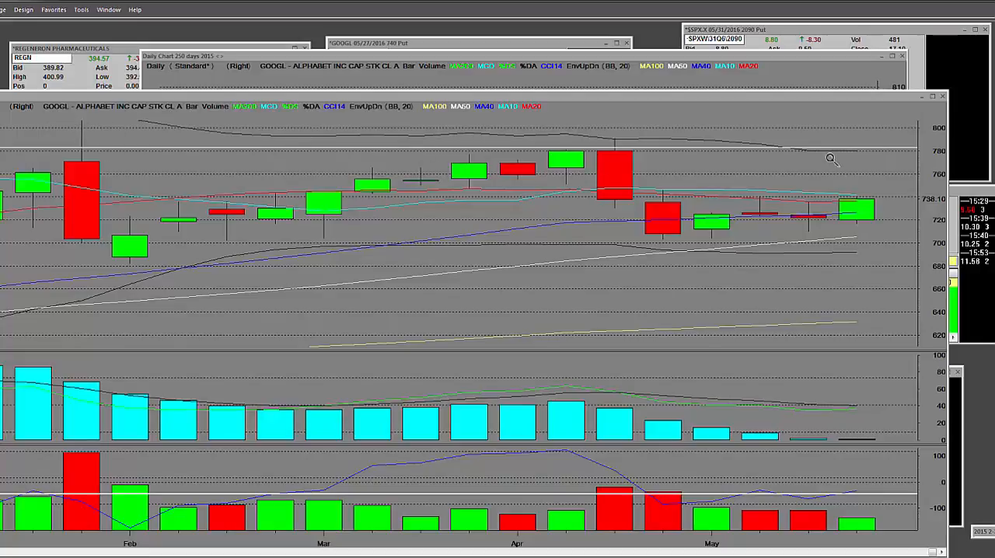
mouse_move(863, 240)
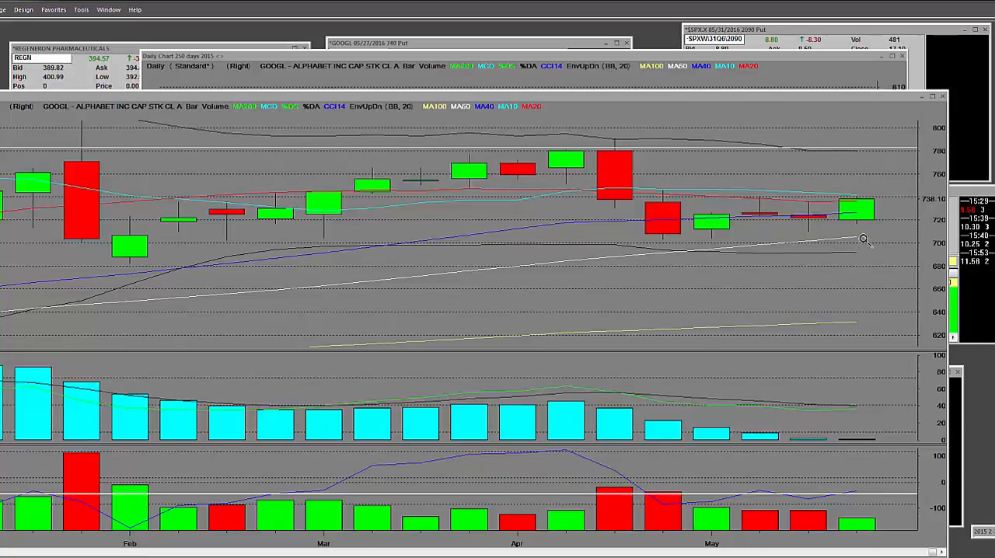
mouse_move(820, 209)
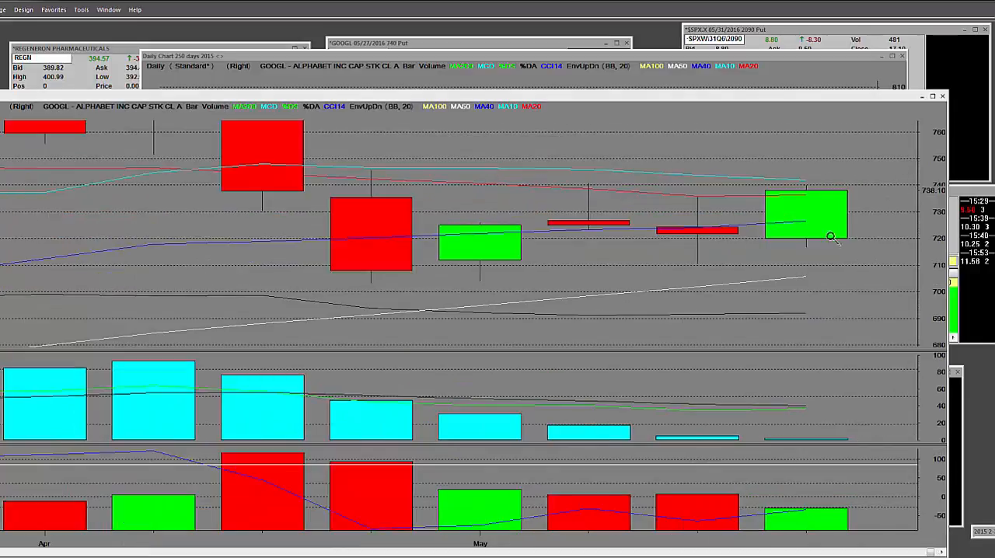
mouse_move(672, 99)
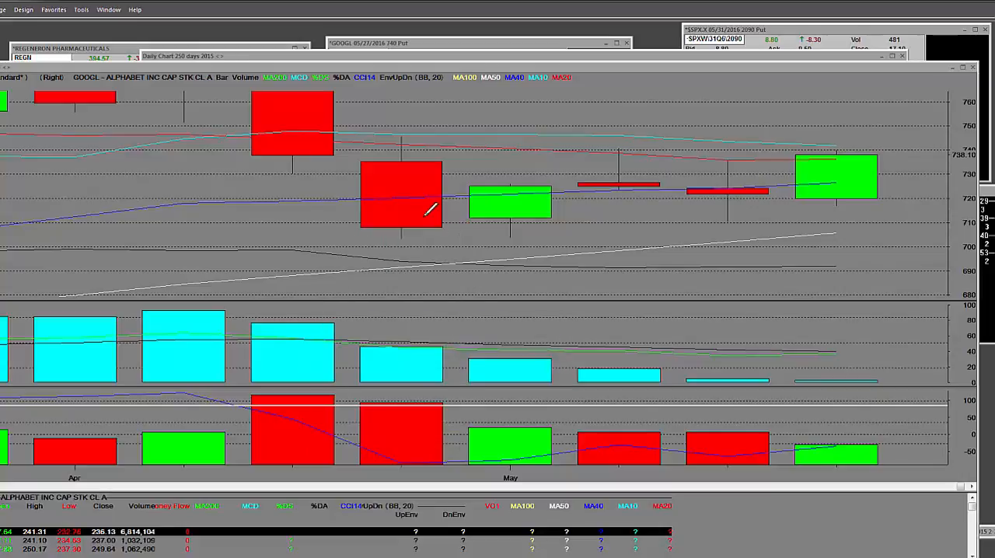
mouse_move(864, 218)
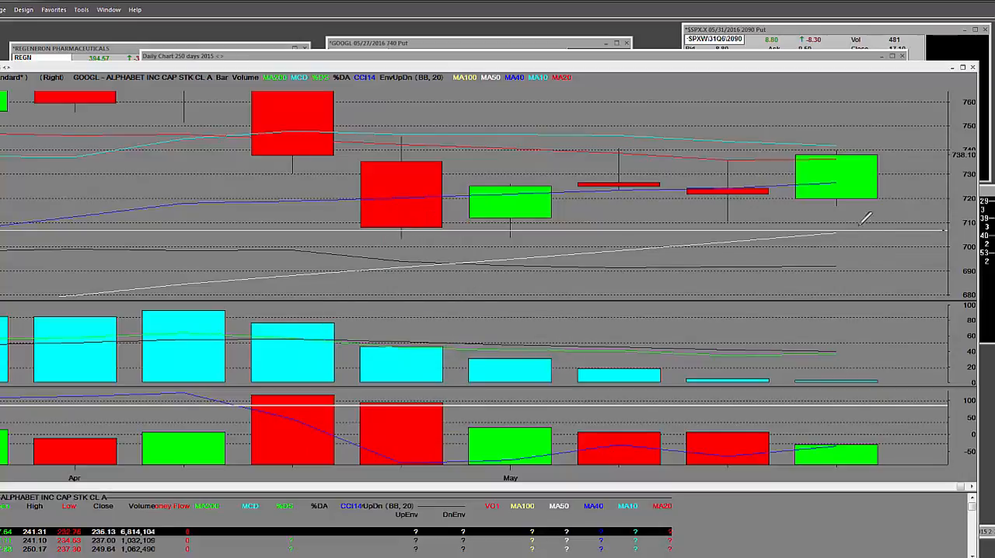
mouse_move(842, 143)
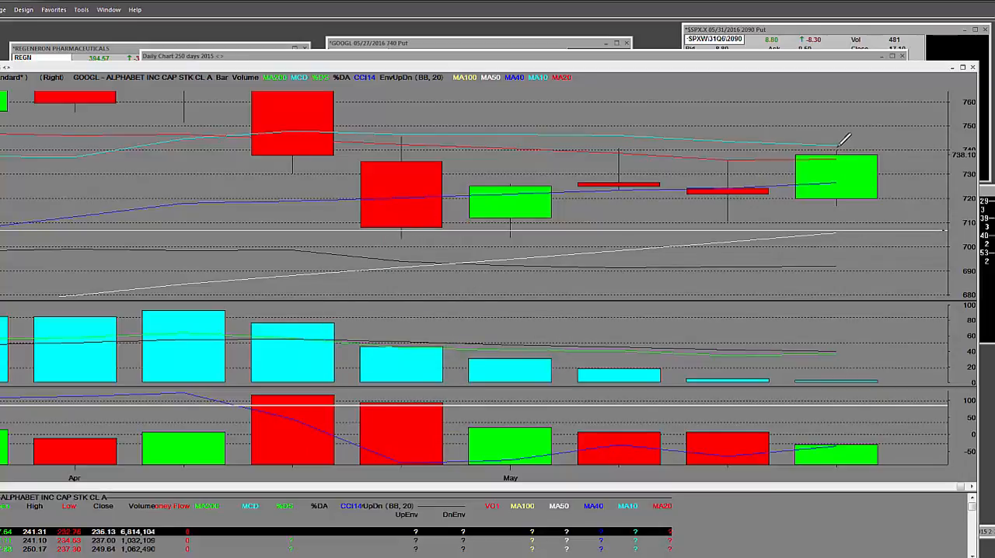
mouse_move(699, 152)
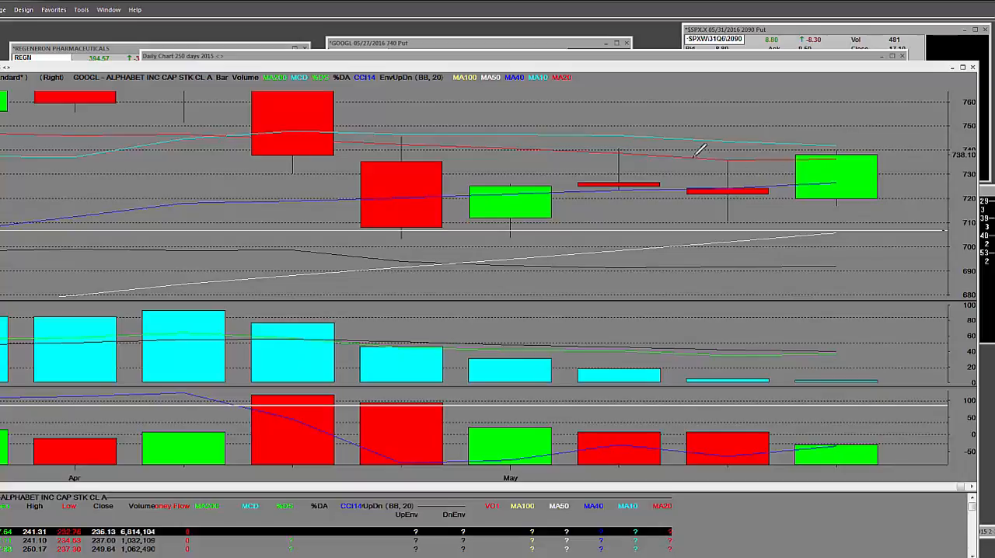
mouse_move(839, 171)
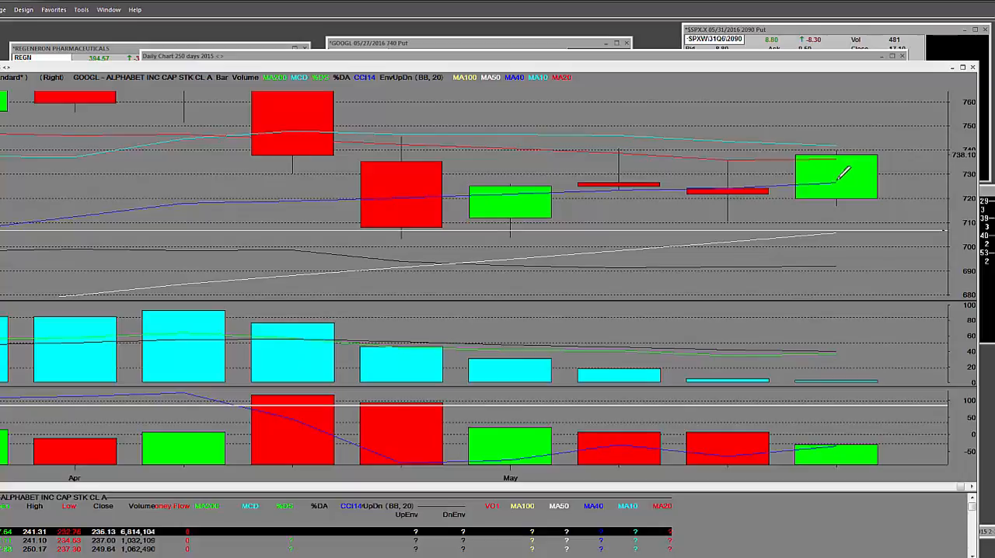
mouse_move(684, 250)
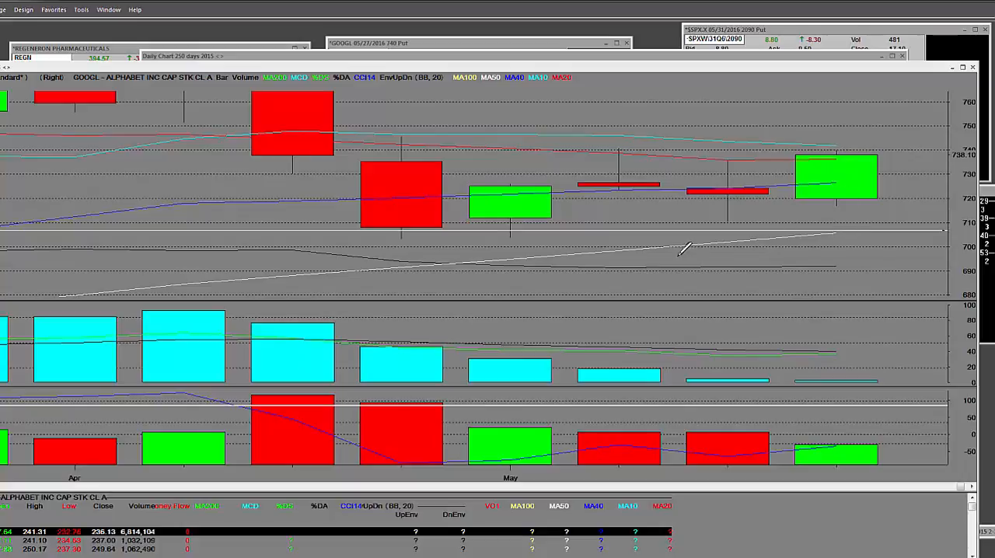
mouse_move(840, 233)
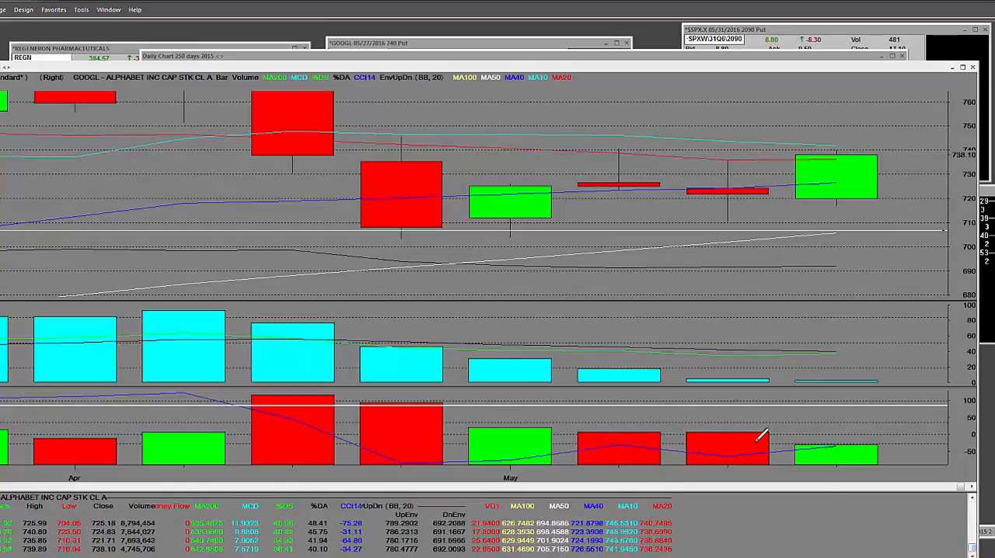
mouse_move(749, 401)
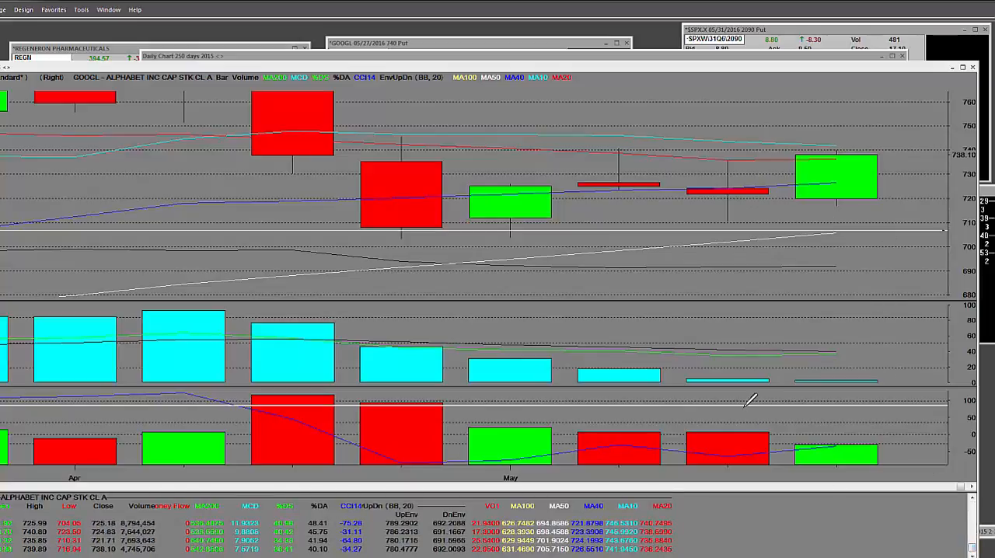
mouse_move(777, 152)
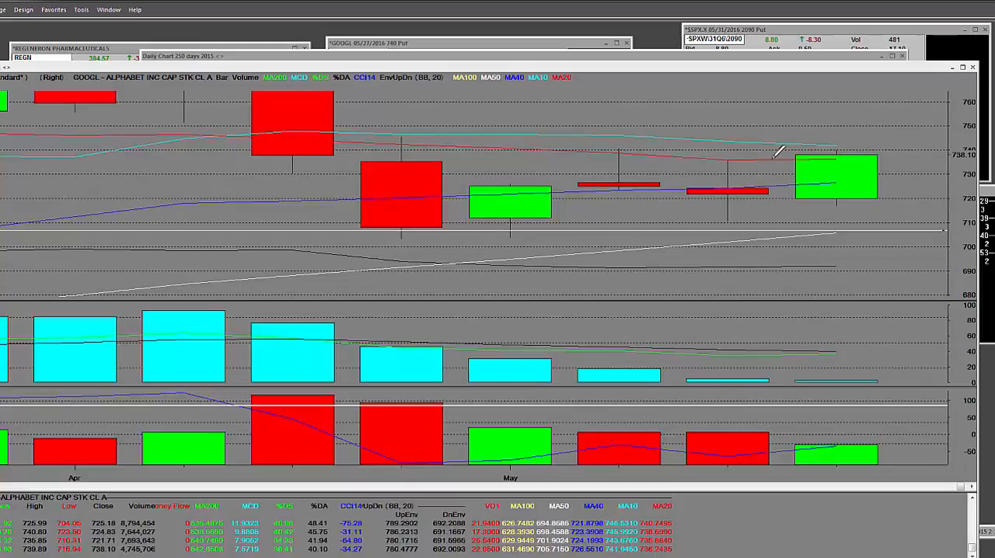
mouse_move(843, 140)
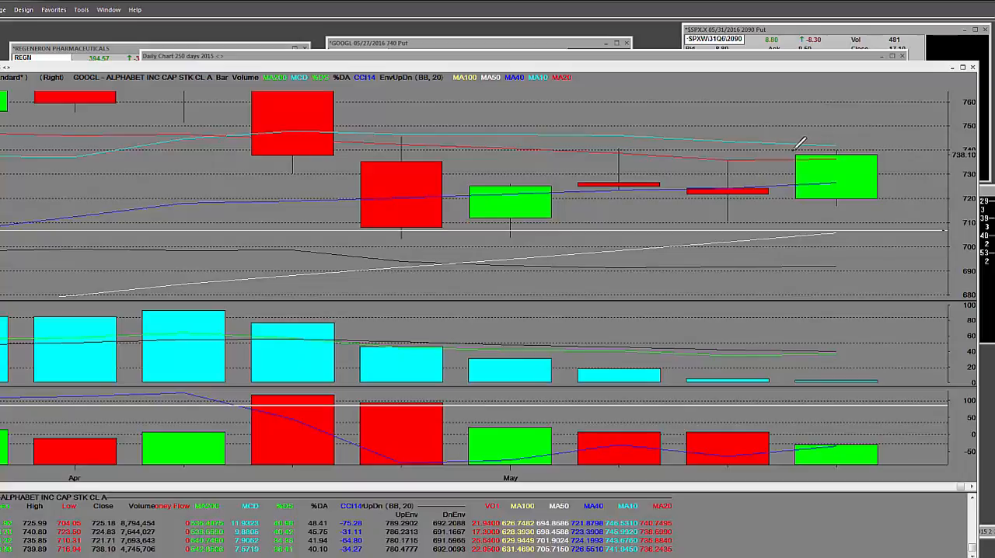
mouse_move(728, 214)
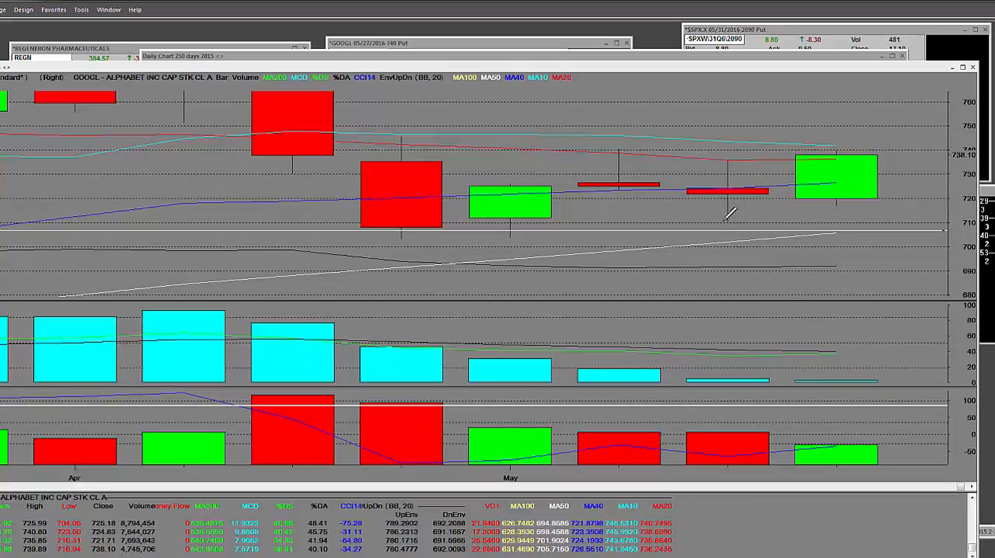
mouse_move(839, 152)
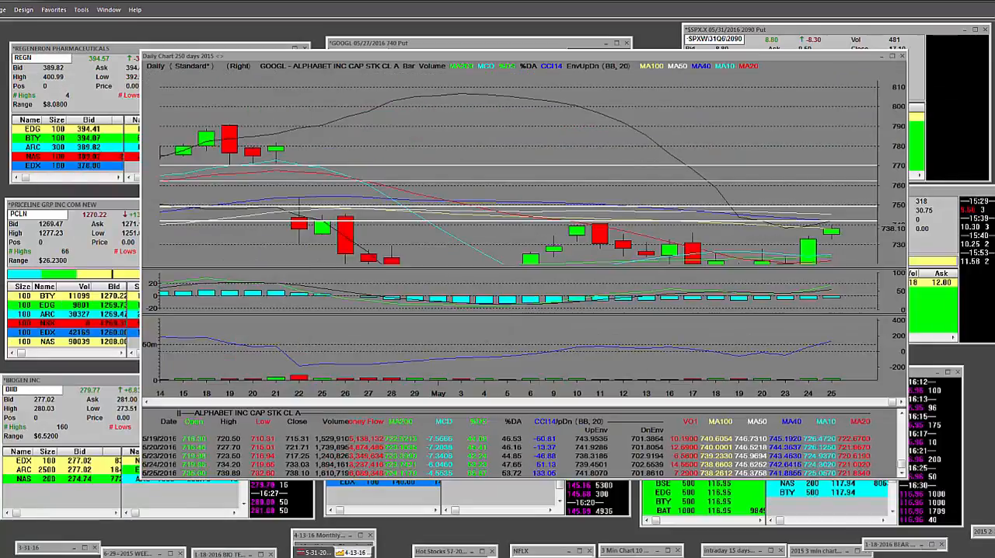
mouse_move(676, 65)
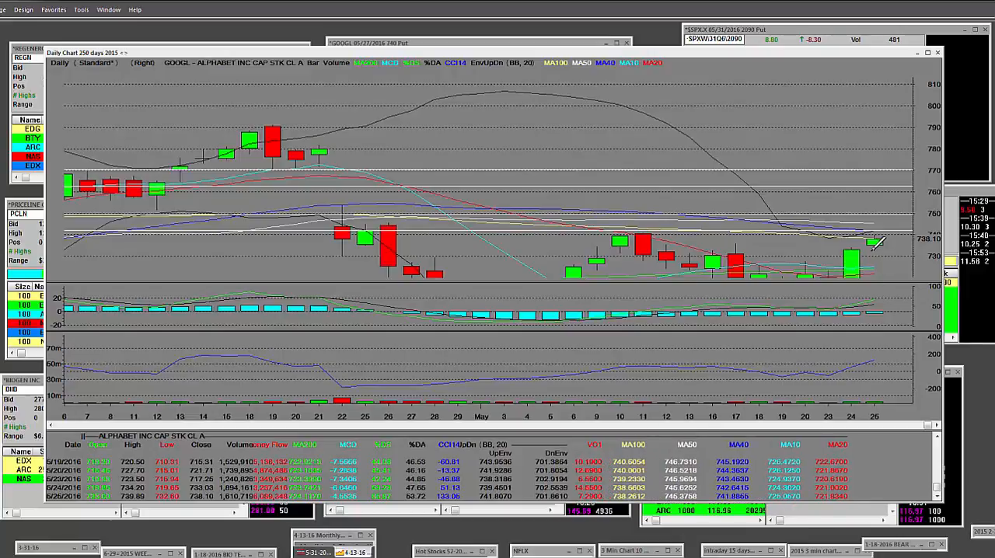
mouse_move(861, 279)
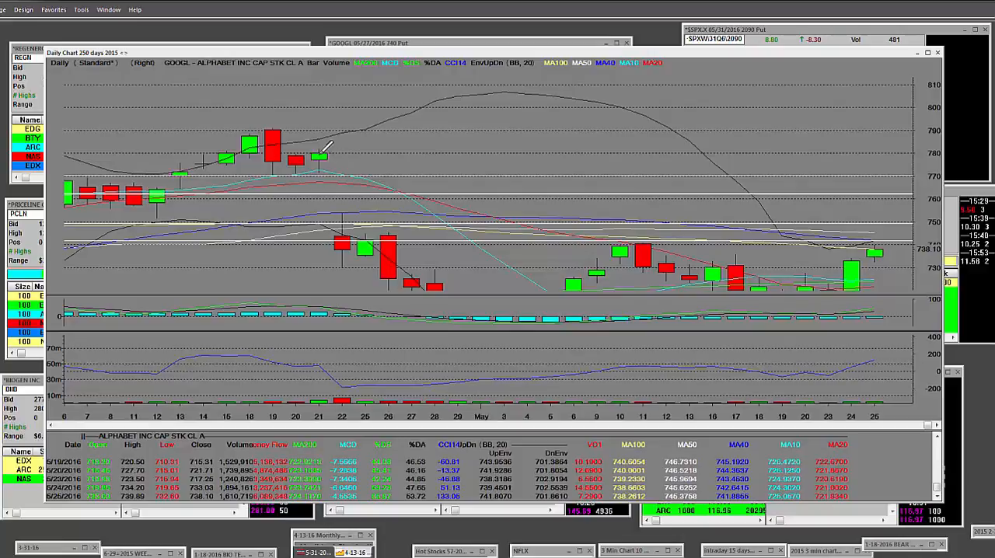
mouse_move(914, 217)
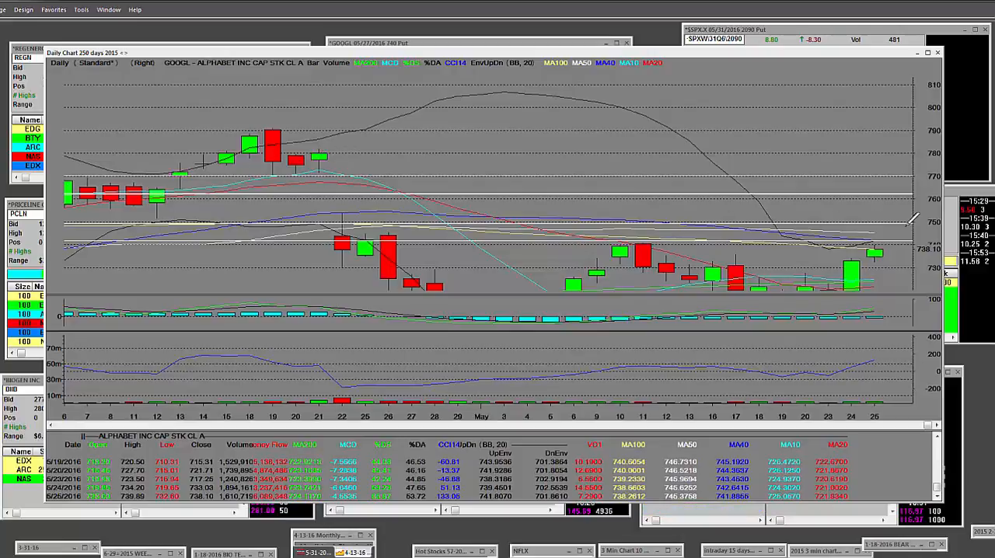
mouse_move(317, 443)
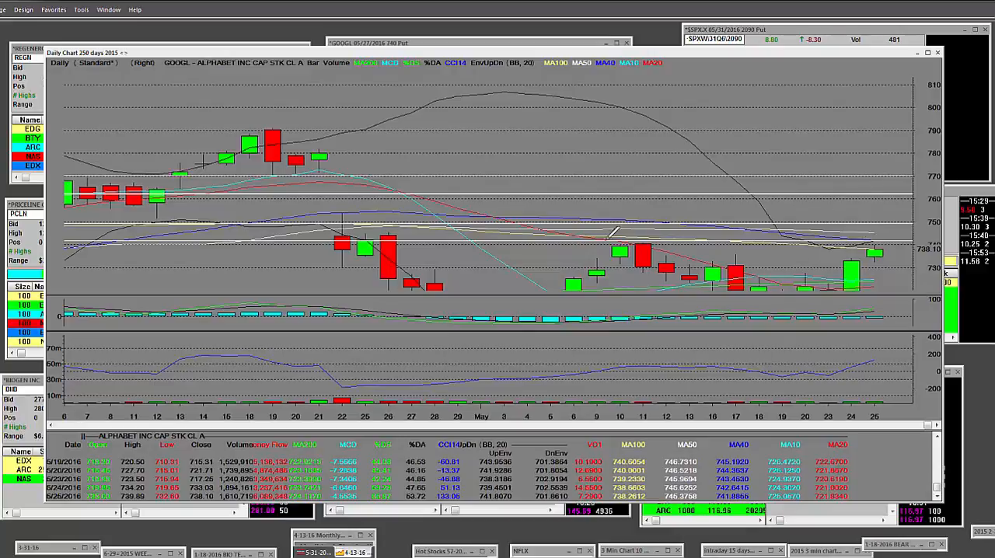
Activate the Info Tool on the GOOGL daily chart via the right-click Tools list
right_click(599, 116)
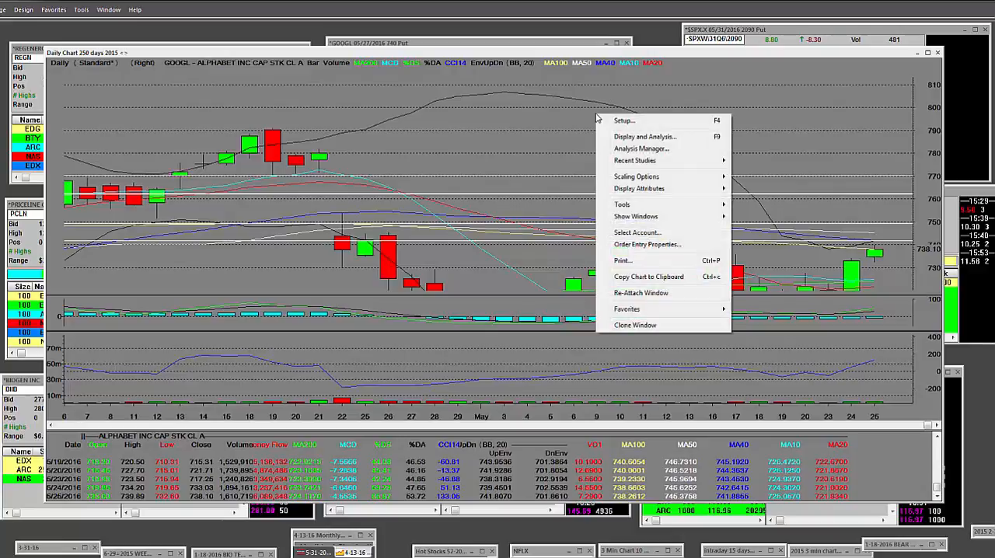
left_click(621, 205)
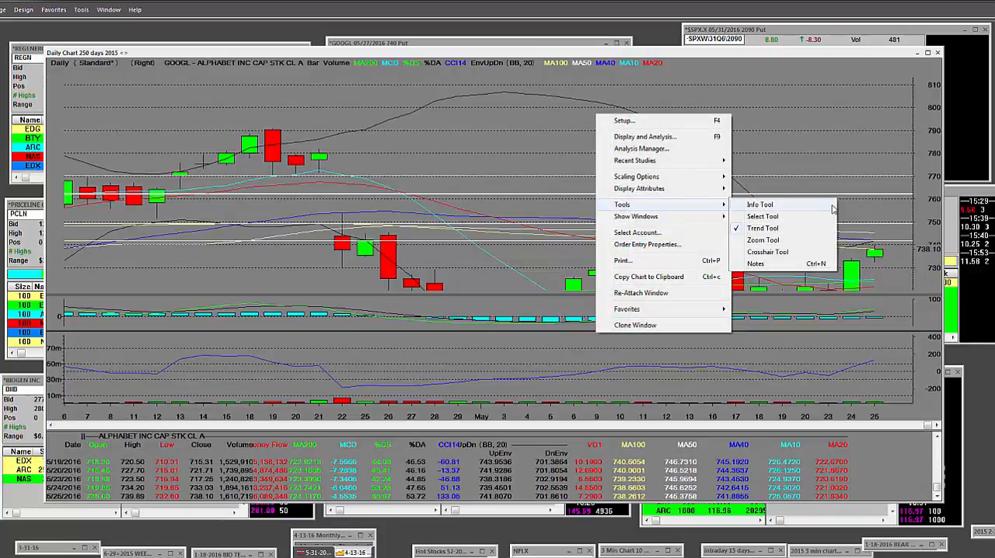
left_click(301, 356)
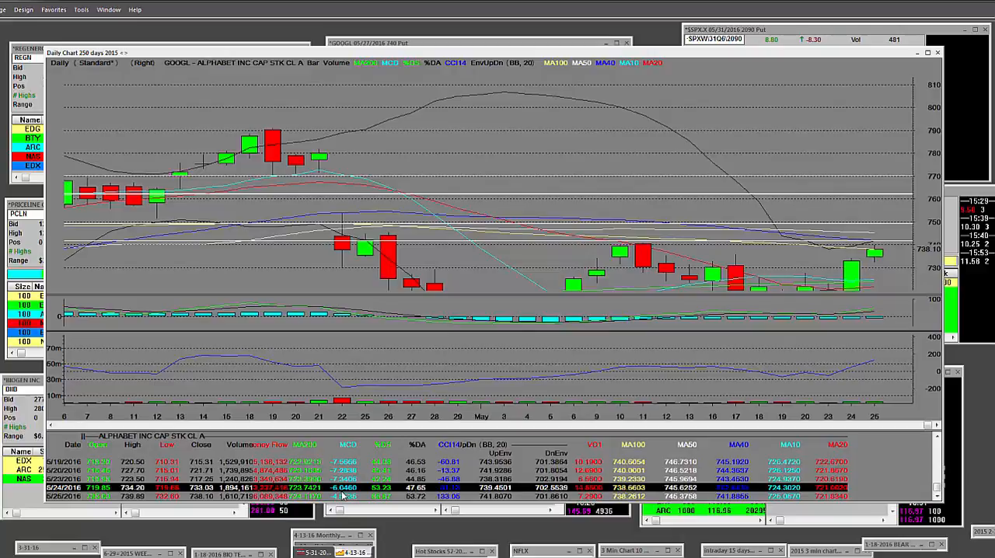
mouse_move(407, 317)
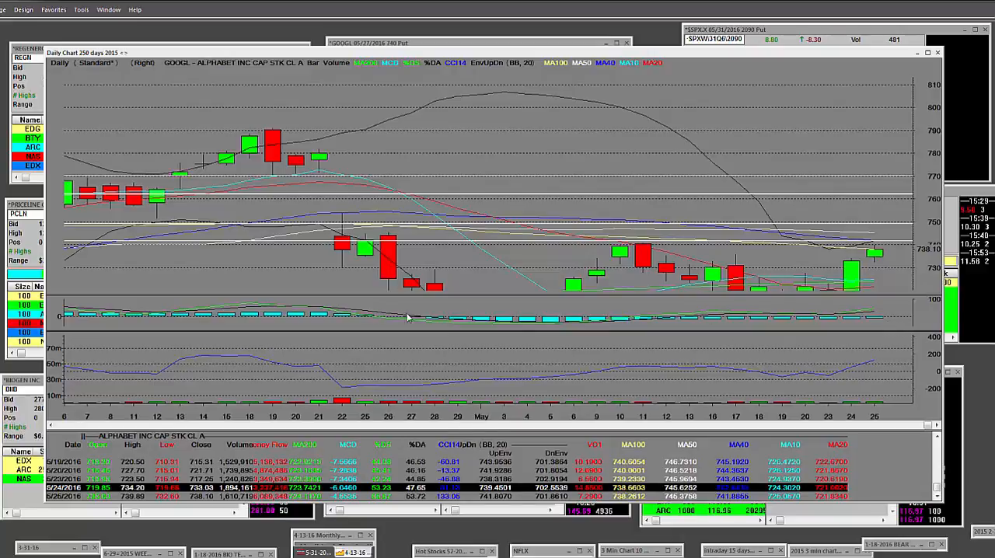
mouse_move(258, 522)
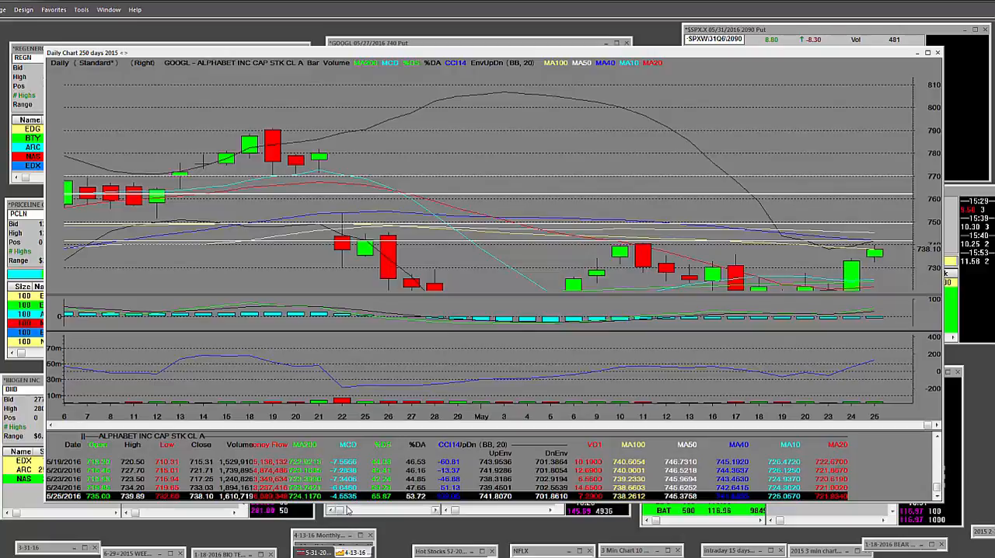
mouse_move(916, 210)
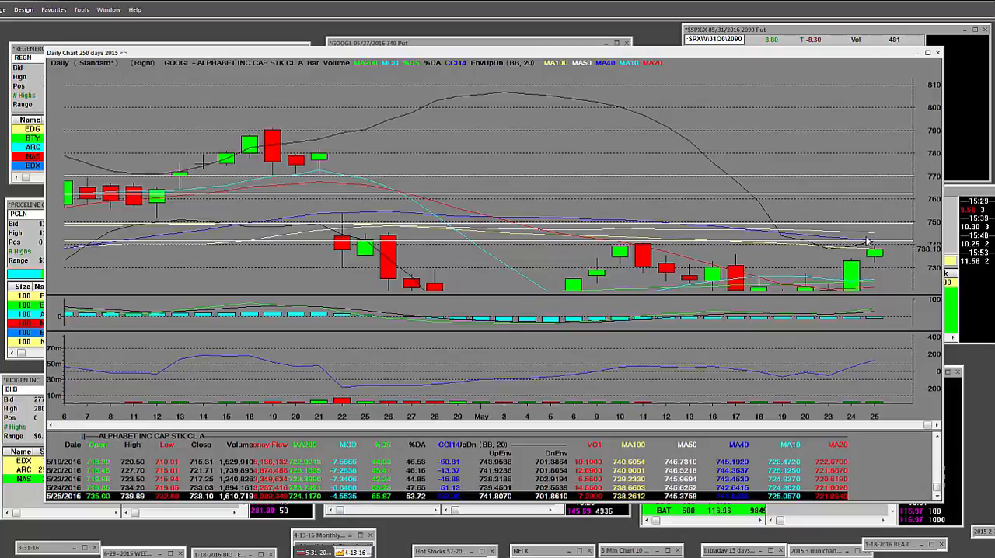
mouse_move(817, 62)
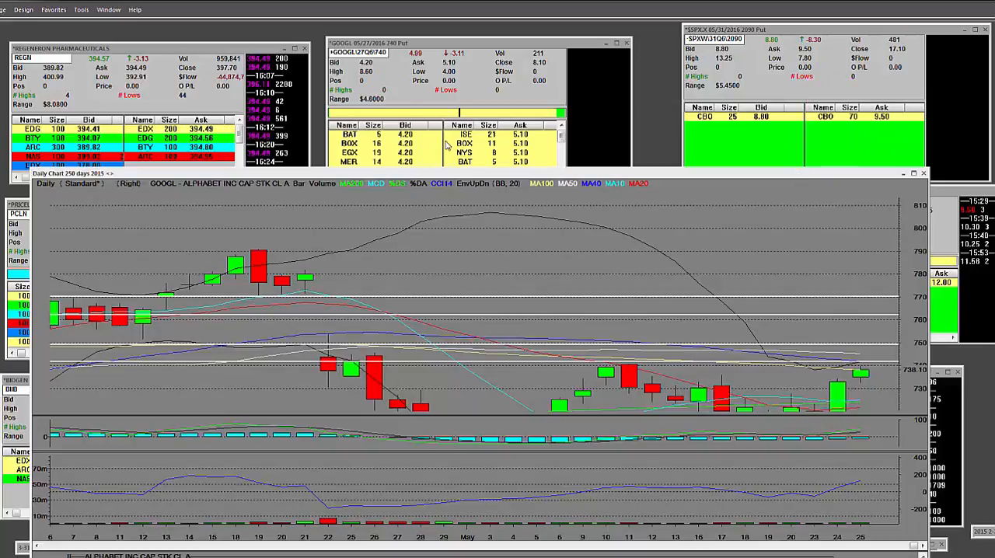
mouse_move(396, 56)
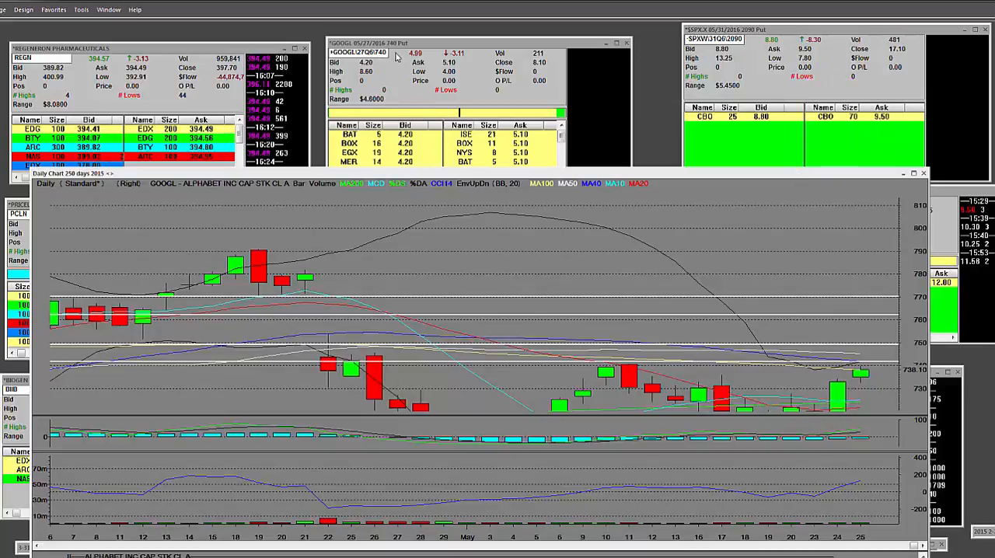
mouse_move(266, 308)
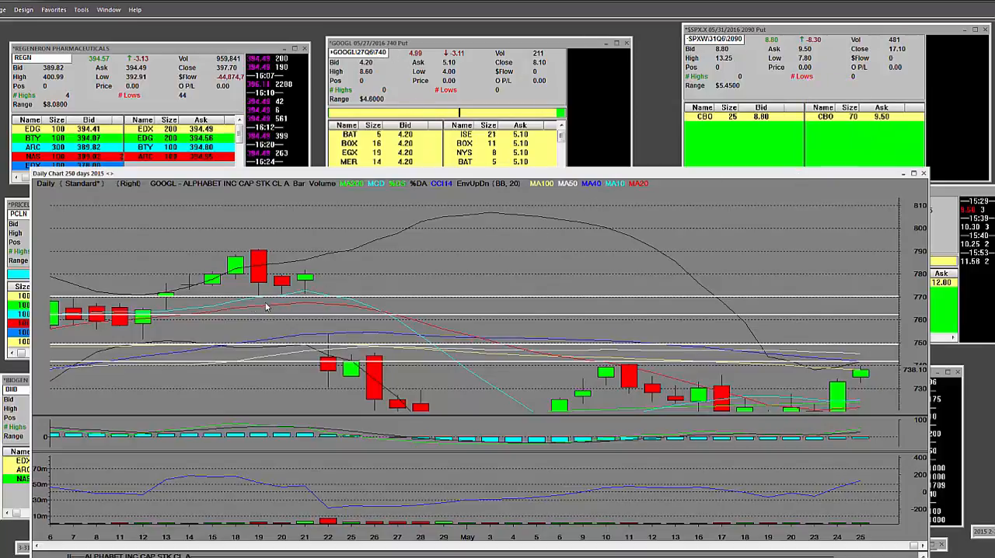
mouse_move(265, 305)
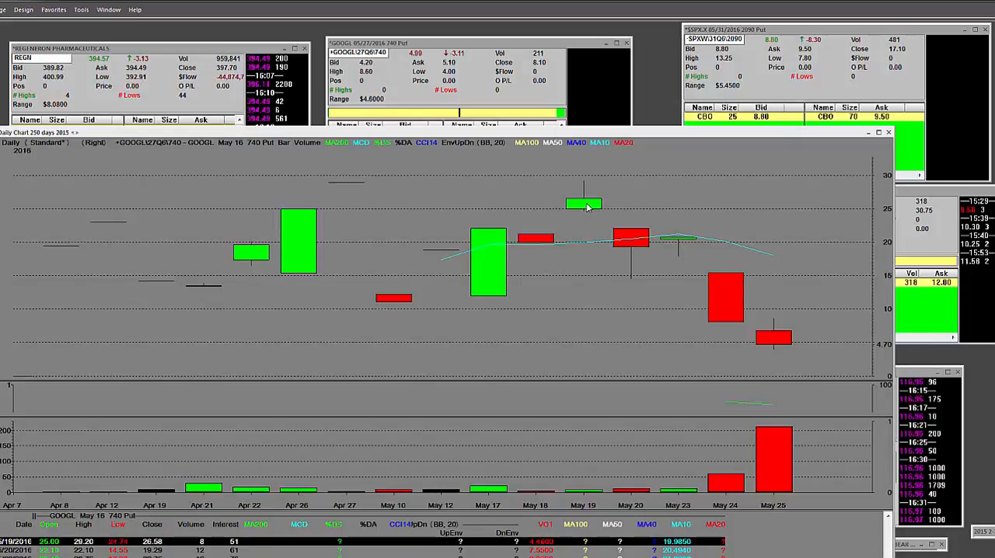
mouse_move(575, 183)
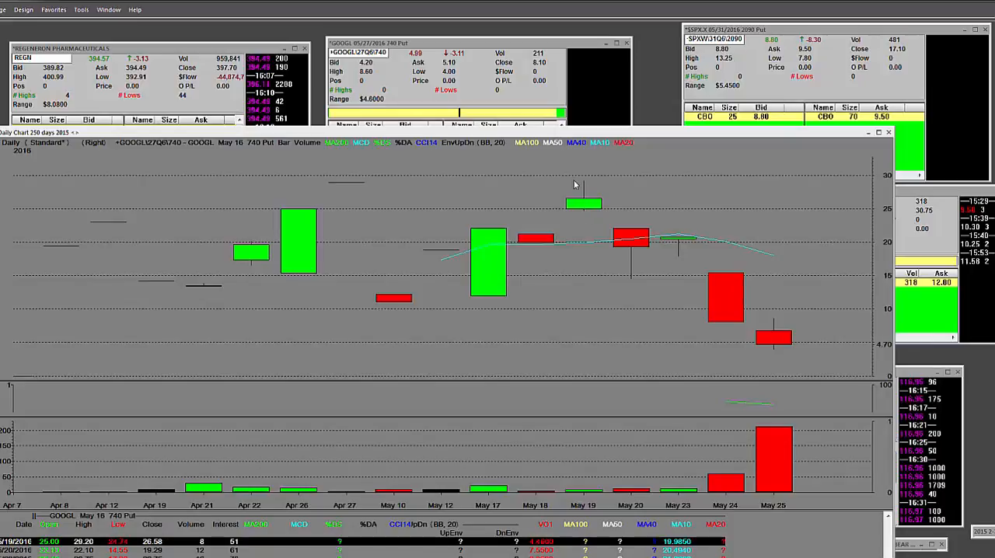
mouse_move(262, 149)
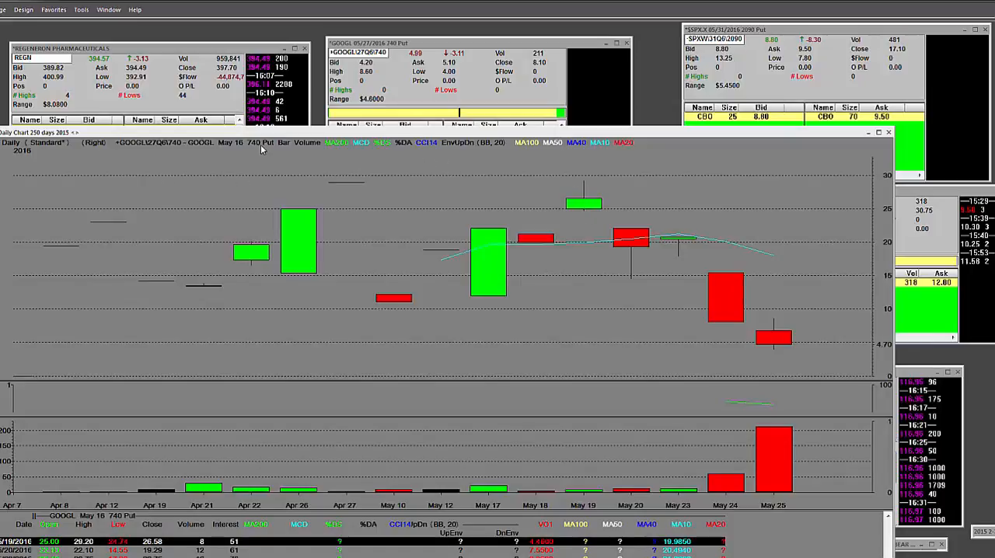
mouse_move(308, 143)
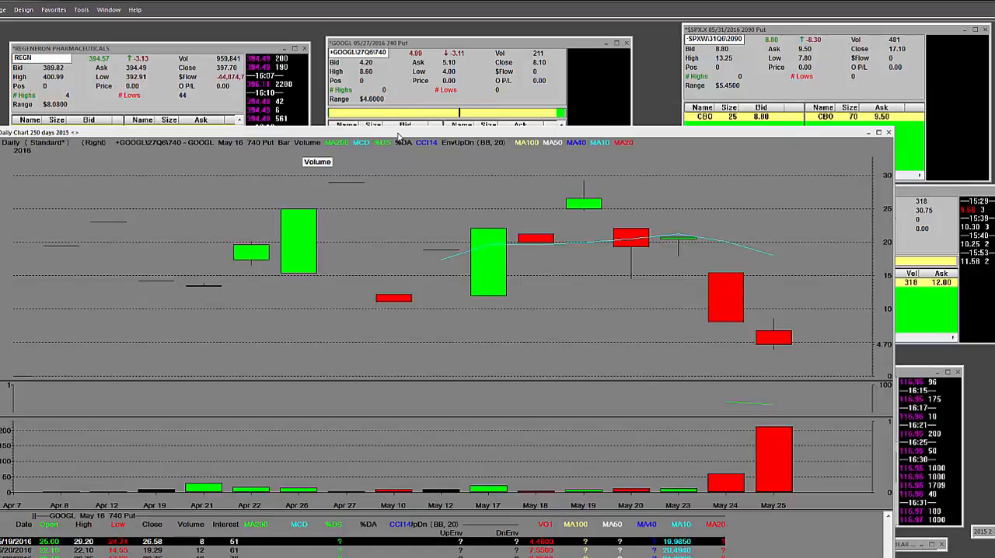
mouse_move(650, 210)
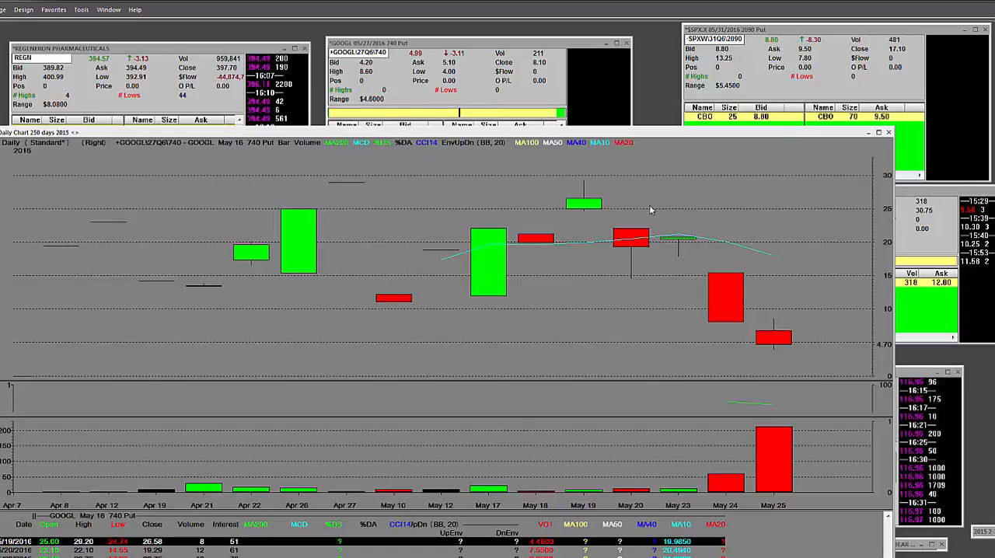
mouse_move(594, 205)
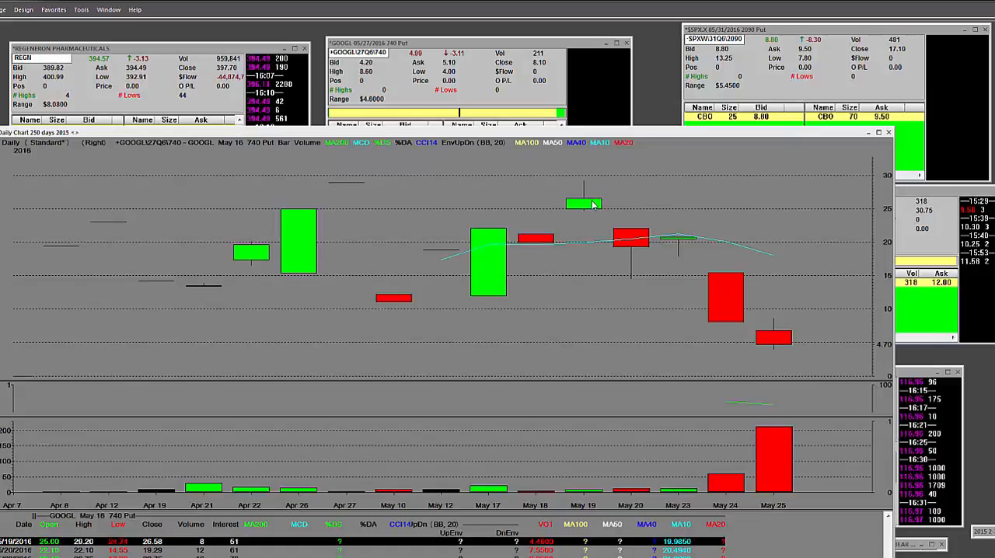
mouse_move(643, 187)
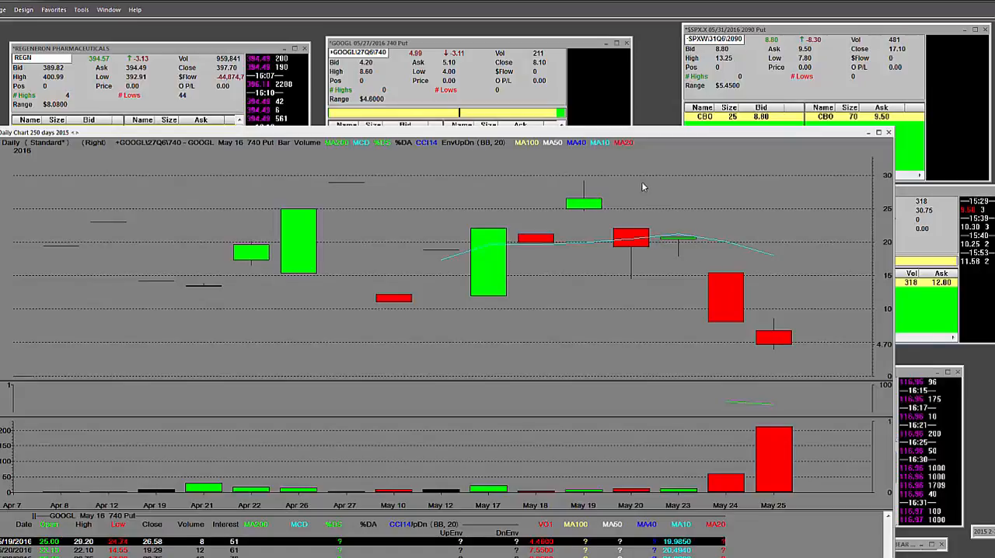
mouse_move(827, 352)
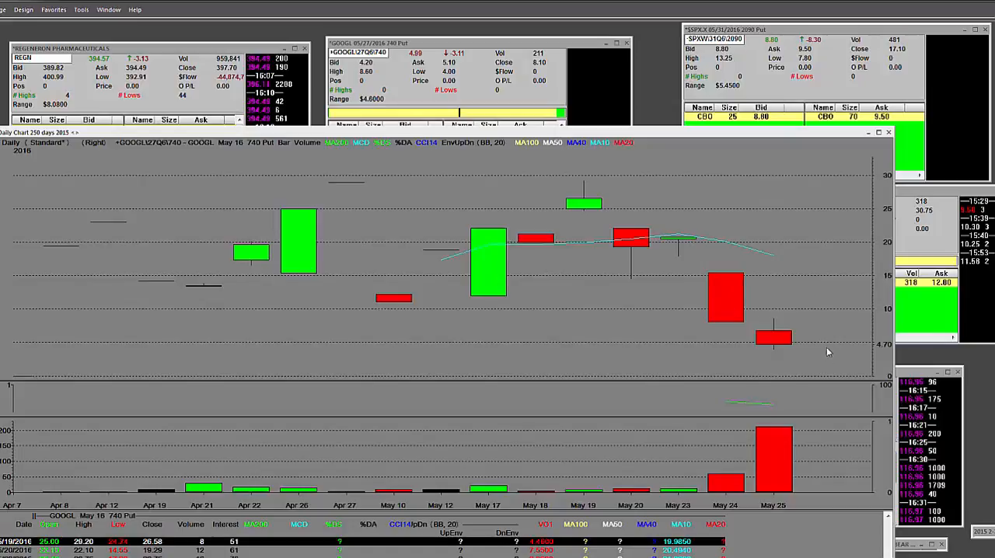
mouse_move(762, 317)
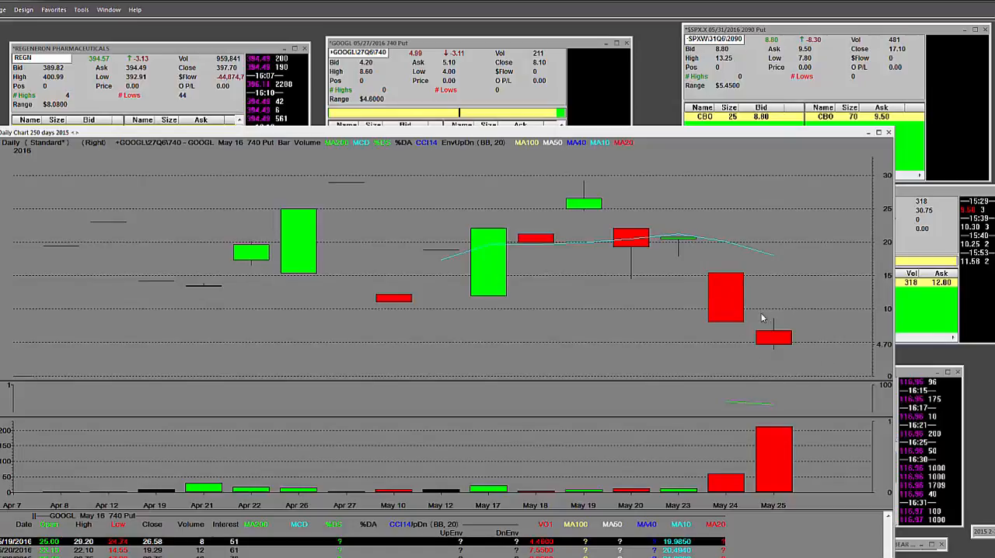
mouse_move(808, 357)
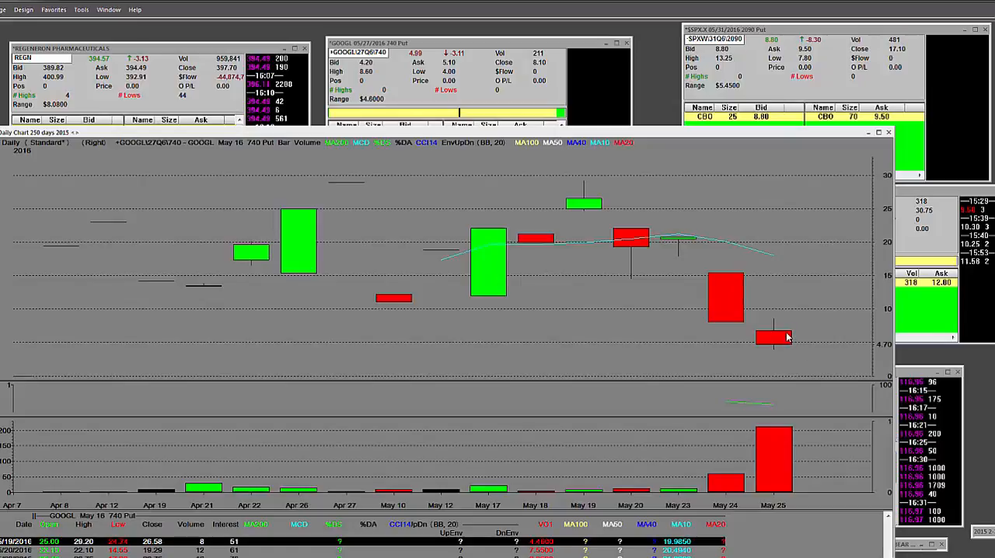
mouse_move(780, 345)
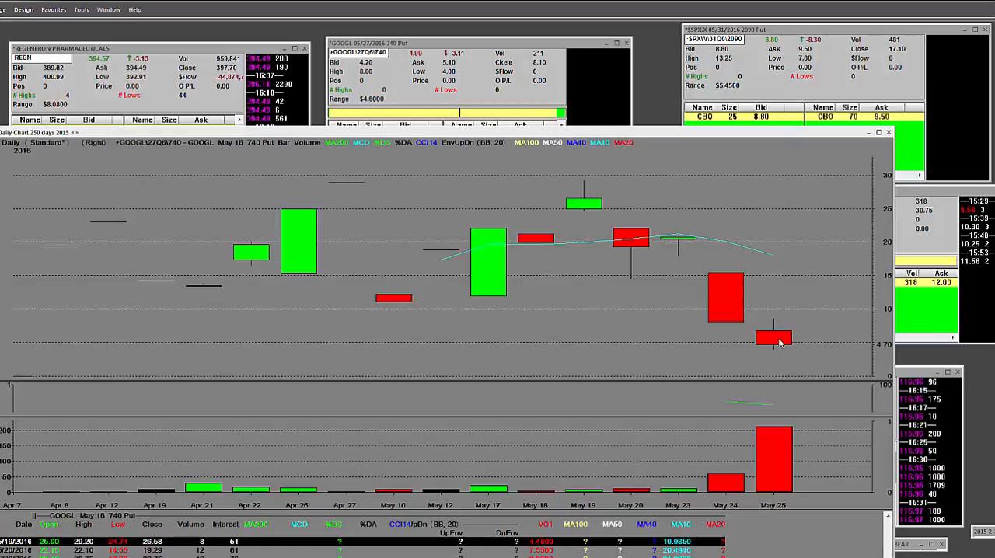
mouse_move(634, 138)
type("37.5")
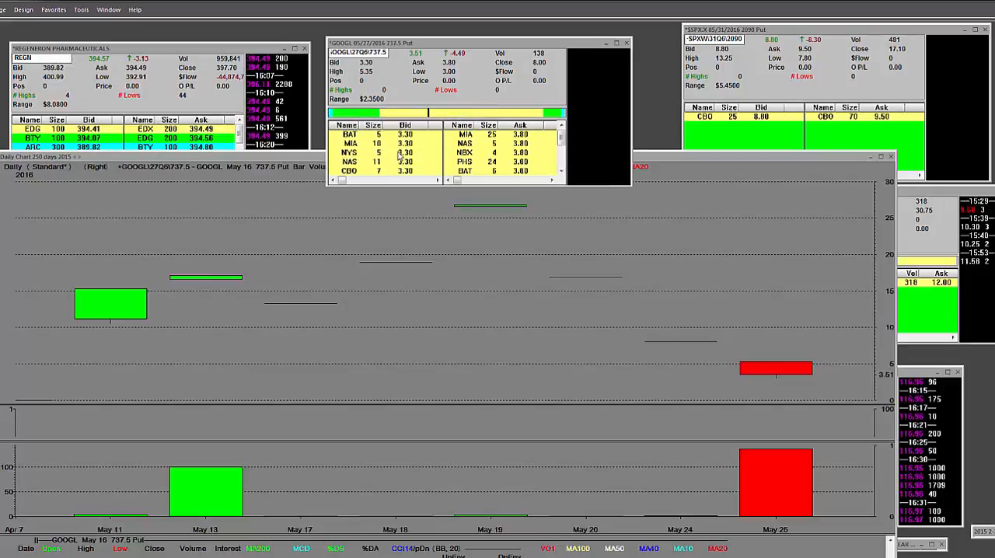
mouse_move(470, 56)
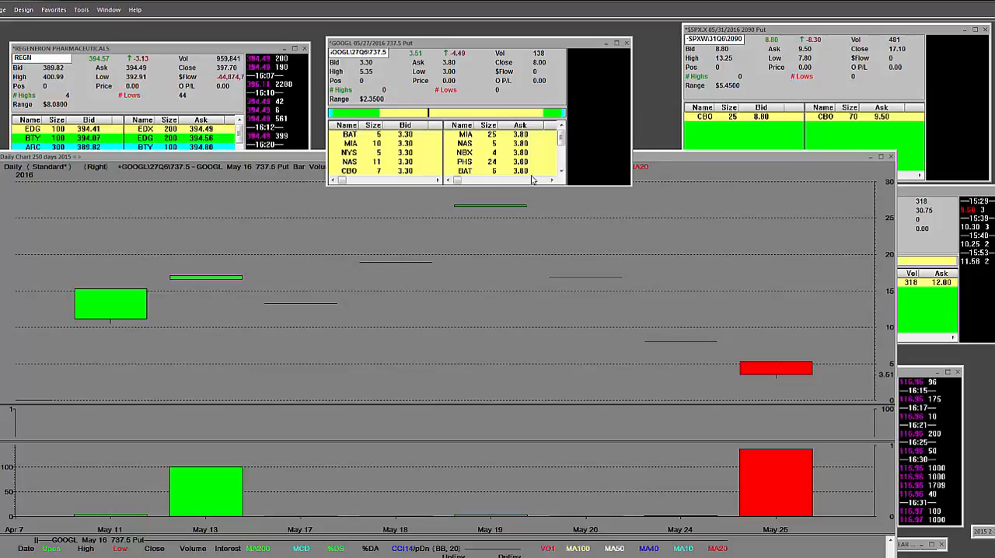
mouse_move(418, 160)
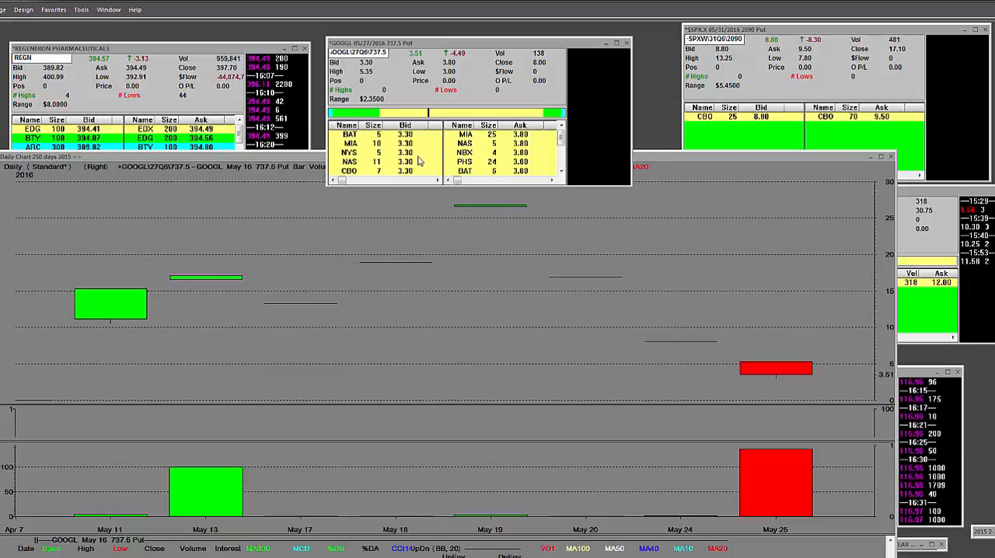
mouse_move(439, 159)
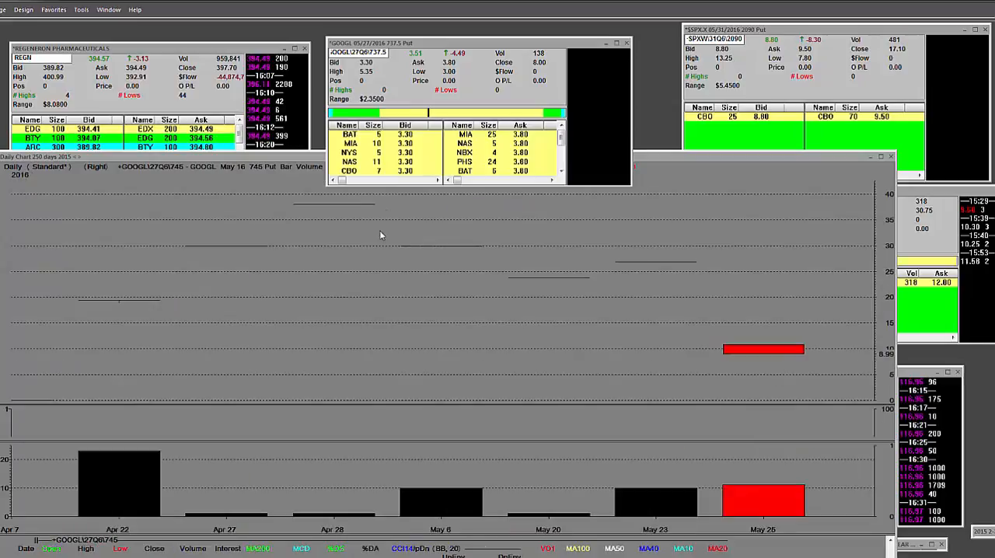
mouse_move(680, 273)
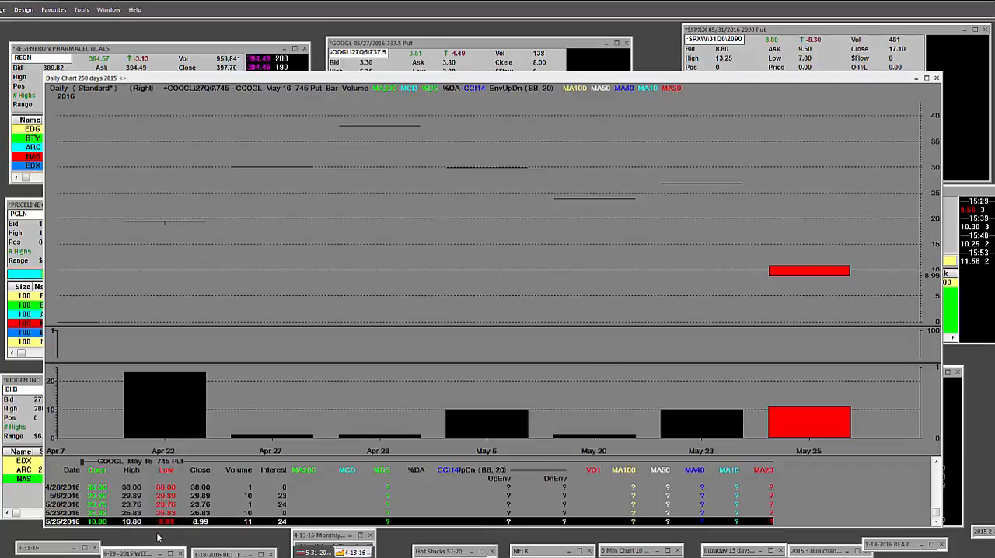
mouse_move(821, 289)
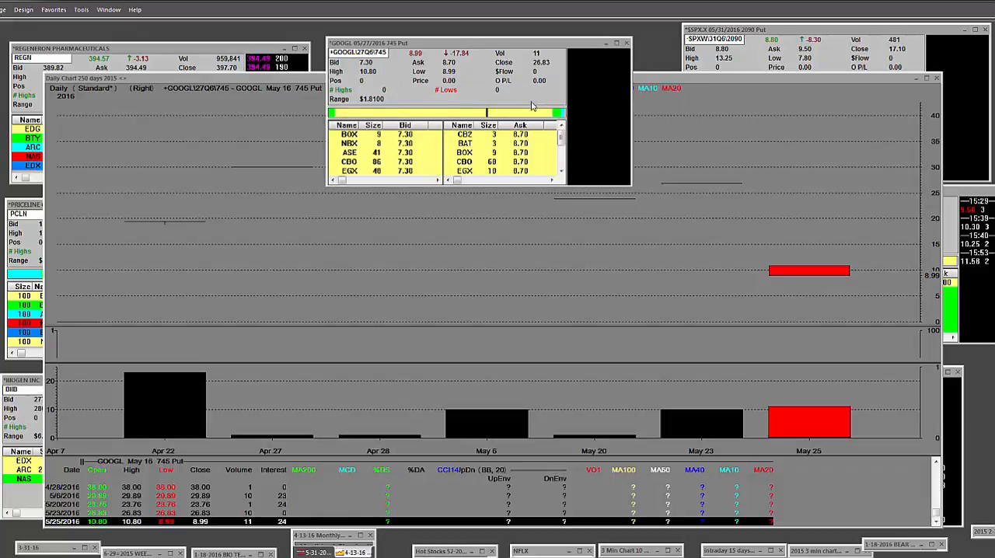
mouse_move(544, 154)
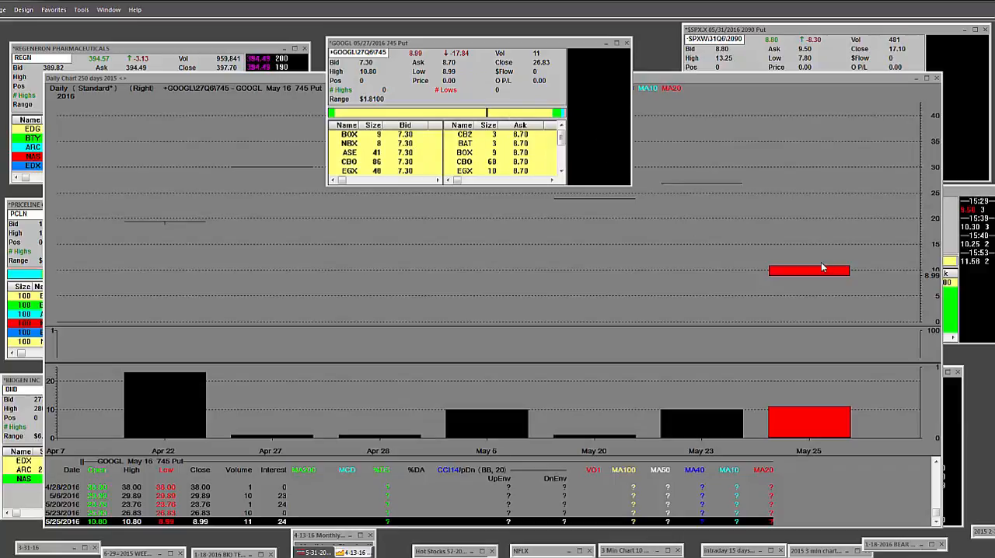
mouse_move(821, 267)
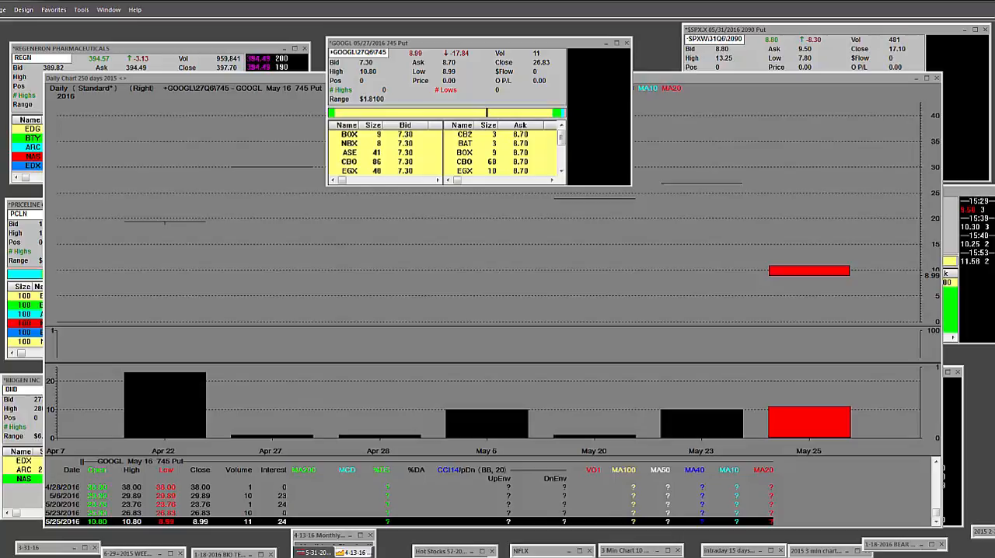
mouse_move(525, 190)
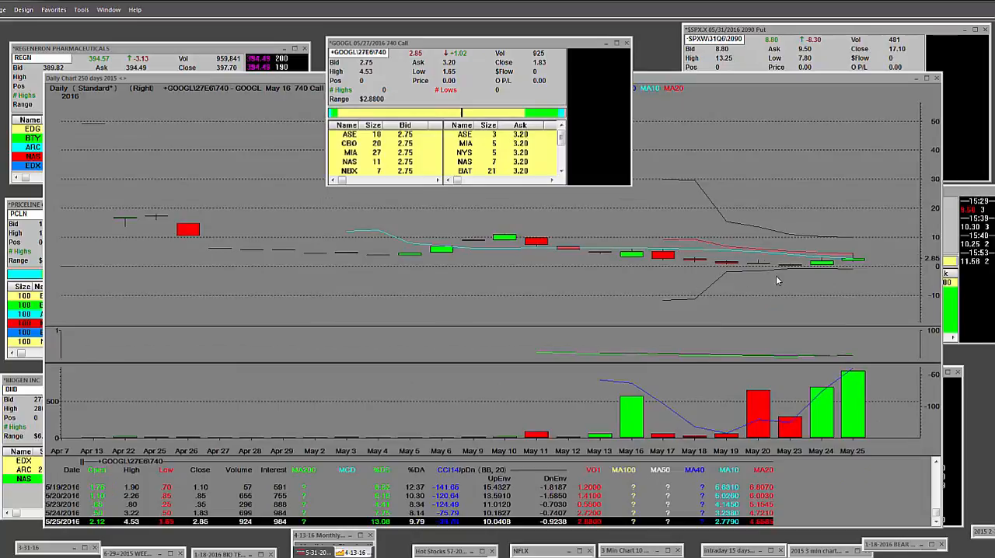
mouse_move(802, 263)
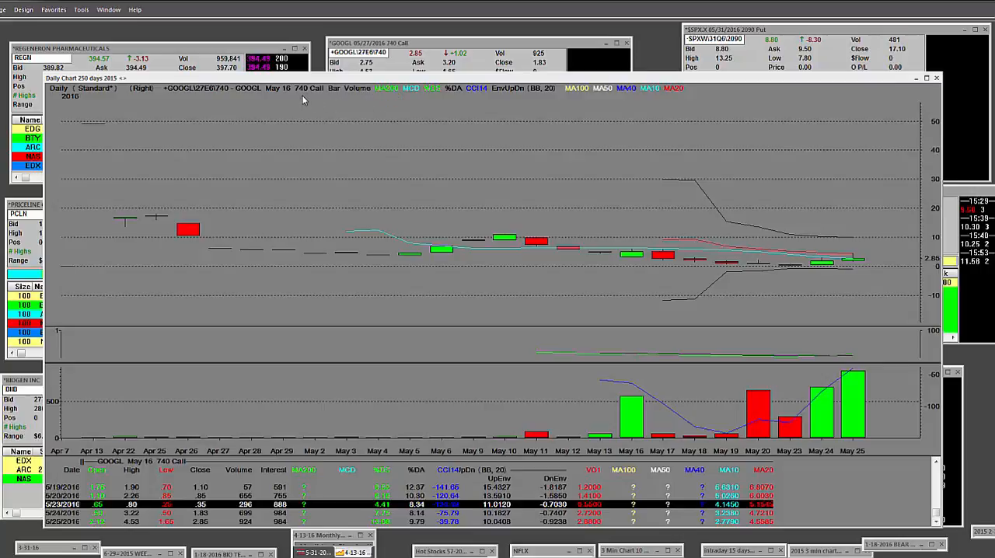
mouse_move(878, 302)
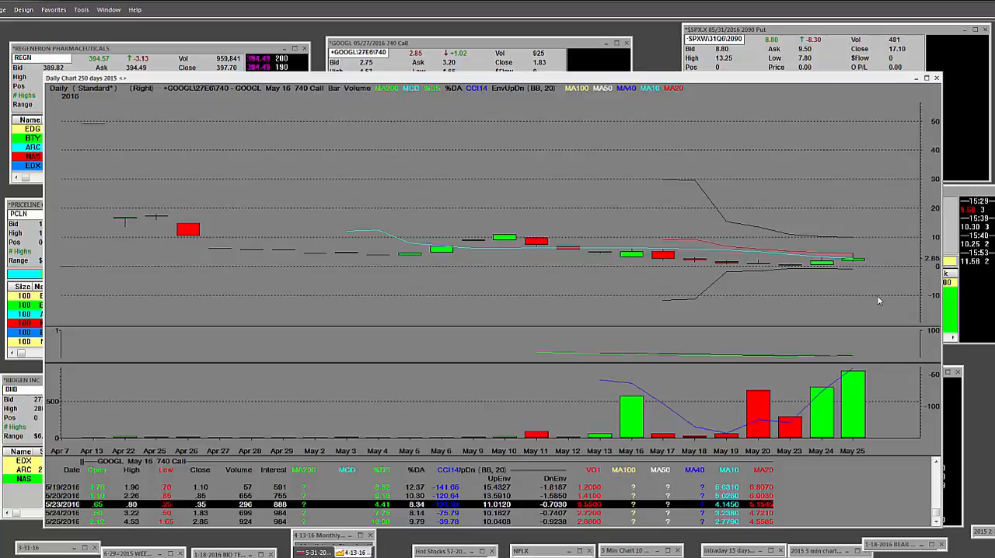
mouse_move(702, 220)
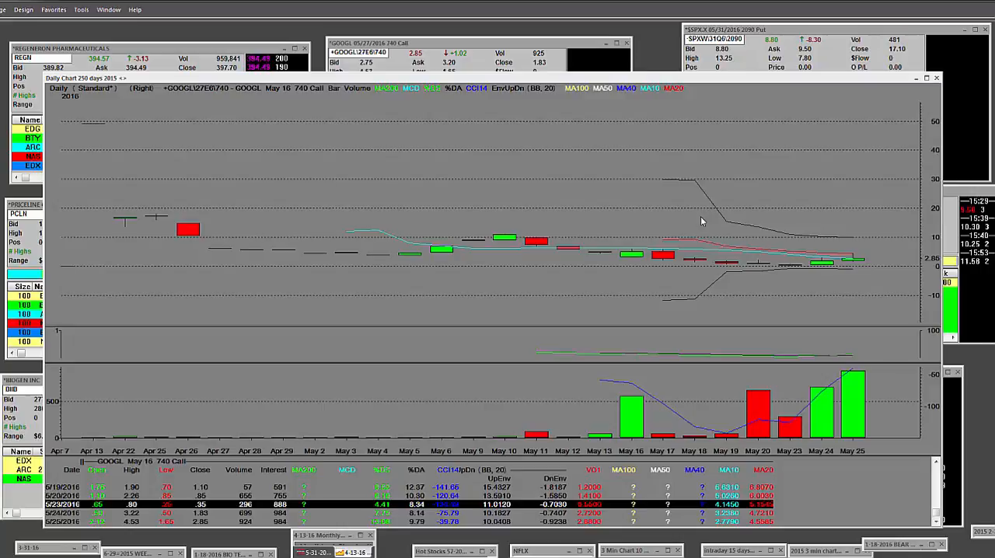
mouse_move(569, 227)
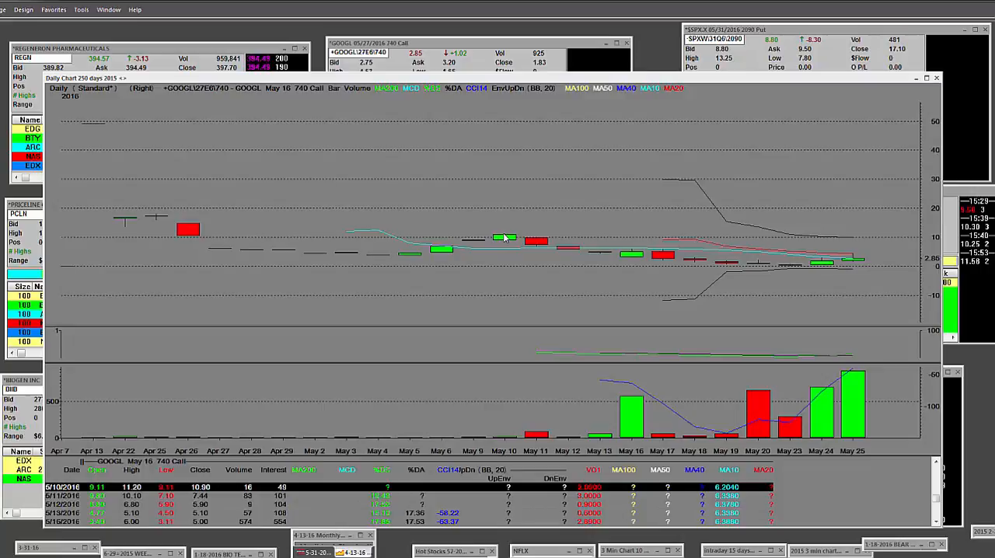
mouse_move(622, 278)
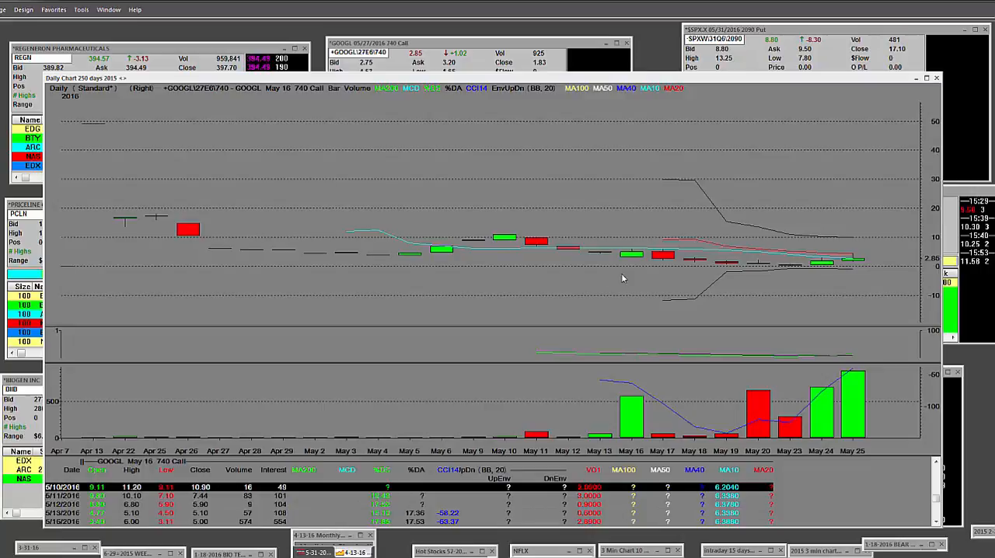
mouse_move(862, 310)
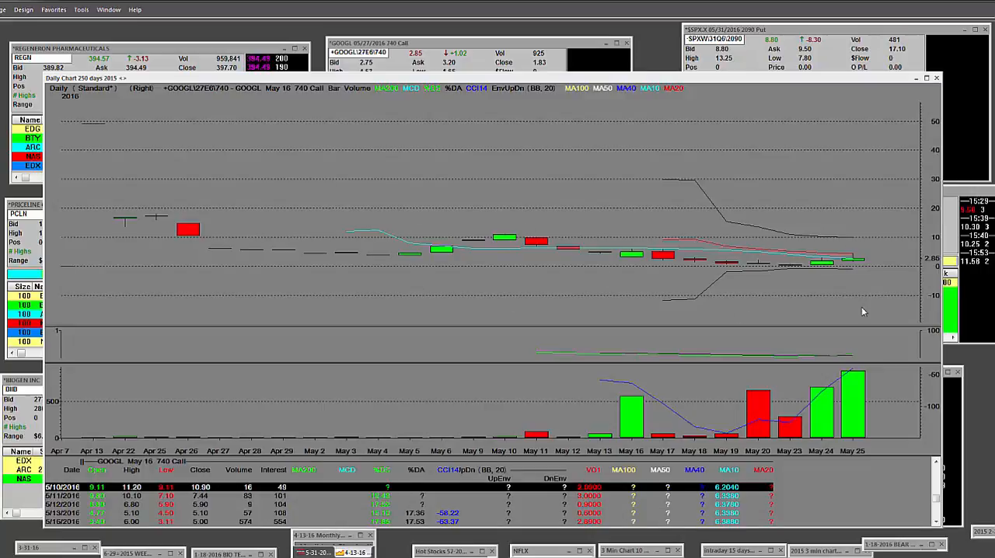
mouse_move(811, 264)
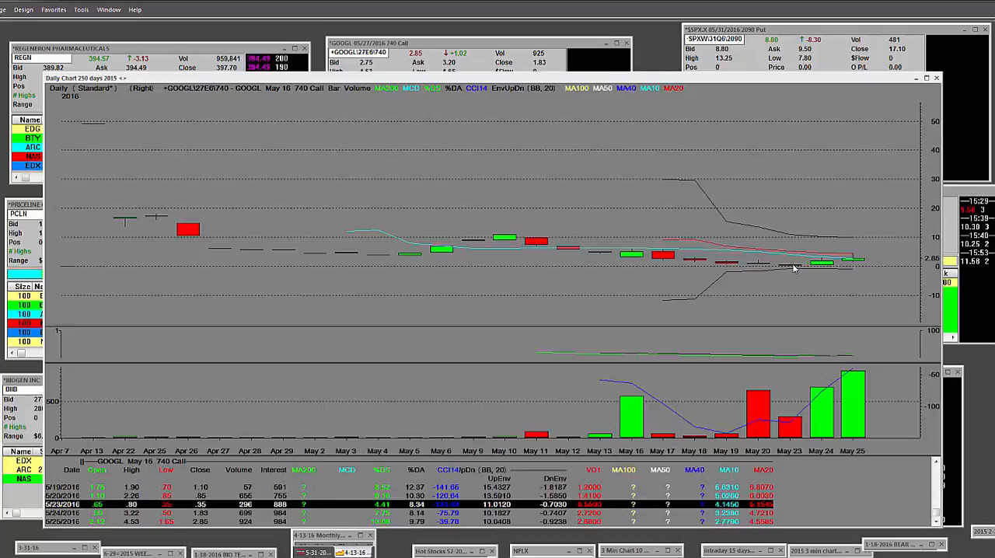
mouse_move(308, 107)
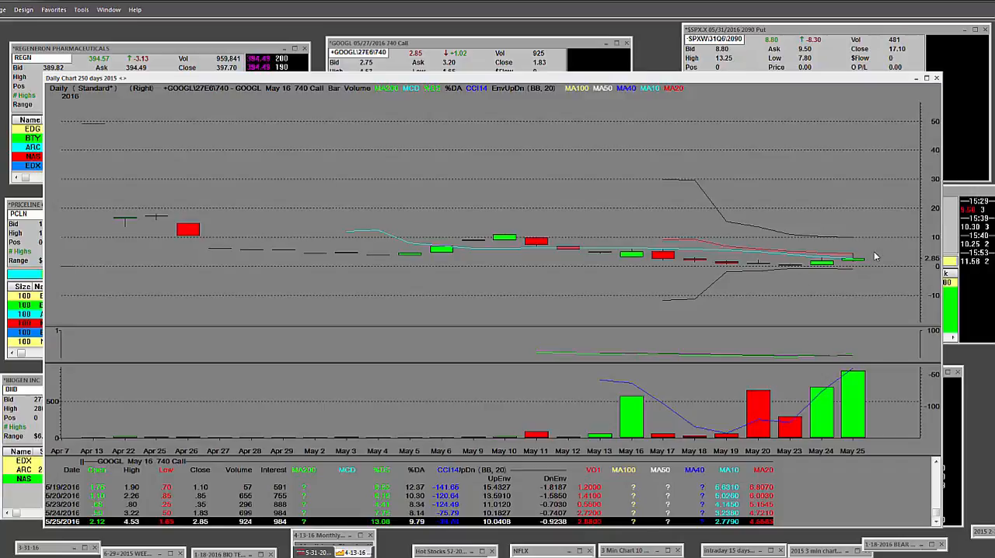
mouse_move(592, 209)
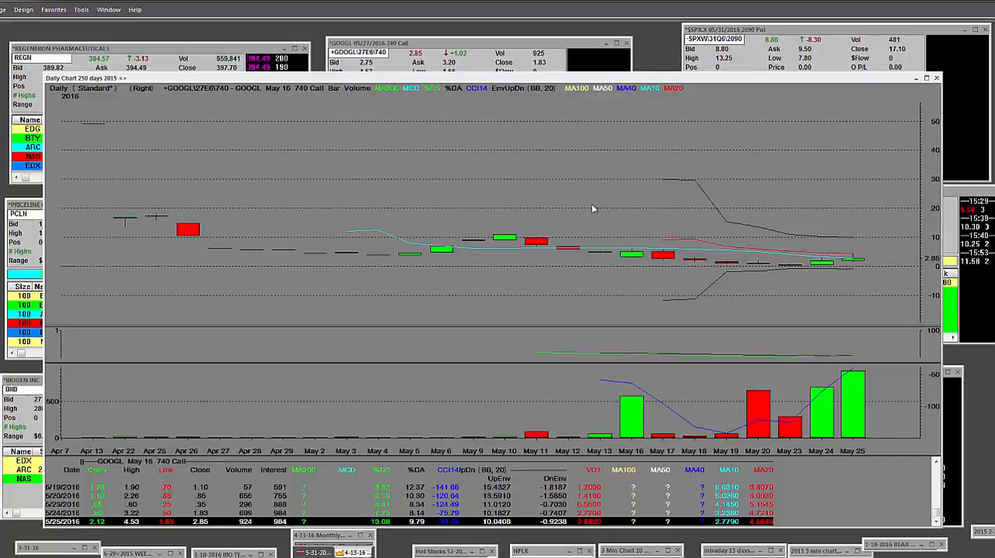
Activate the Zoom Tool on the GOOGL May 16 740 call chart
right_click(592, 210)
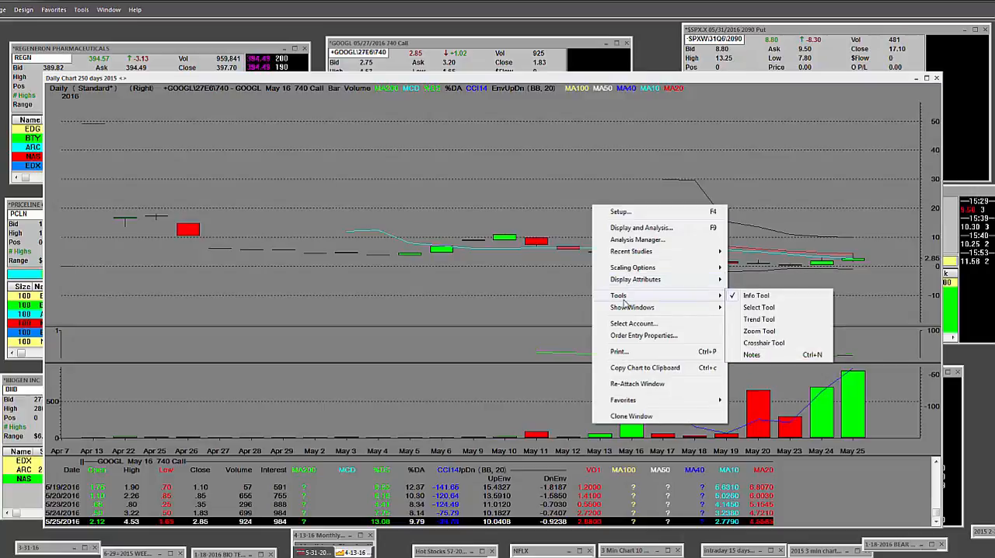
left_click(758, 331)
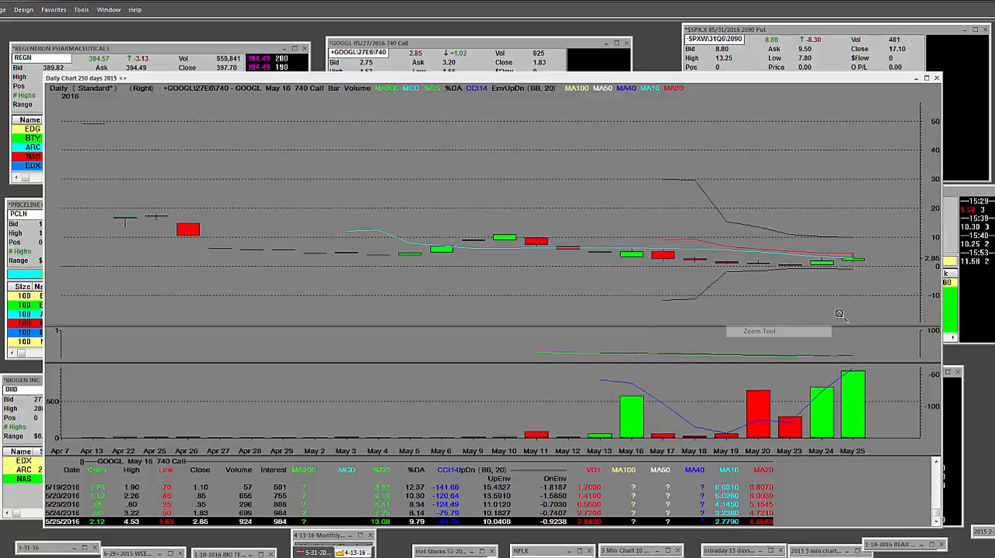
mouse_move(889, 227)
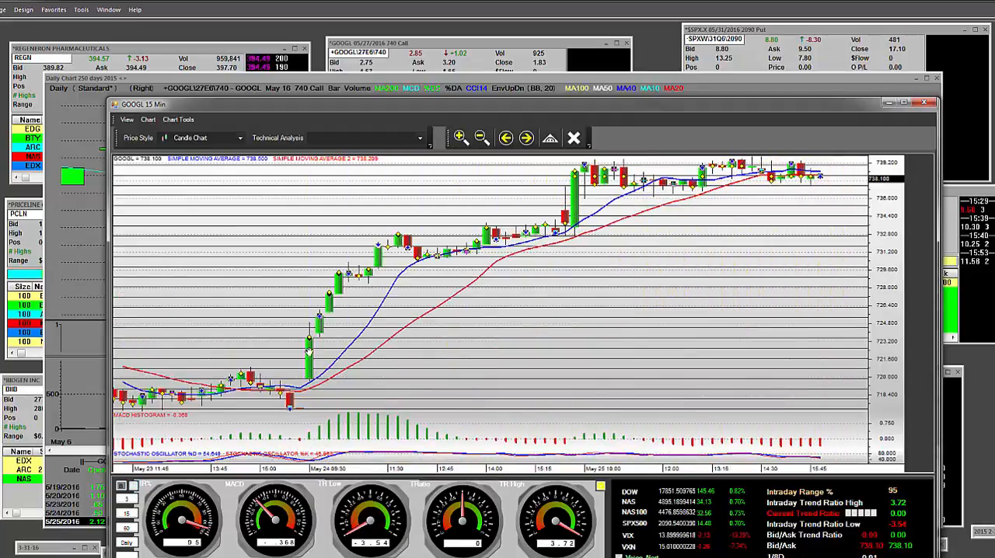
mouse_move(308, 354)
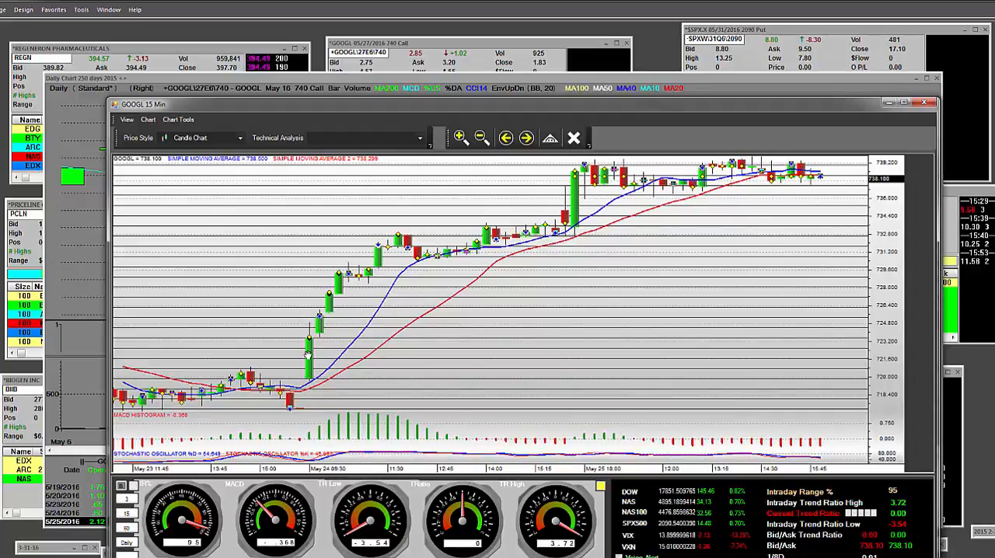
mouse_move(644, 230)
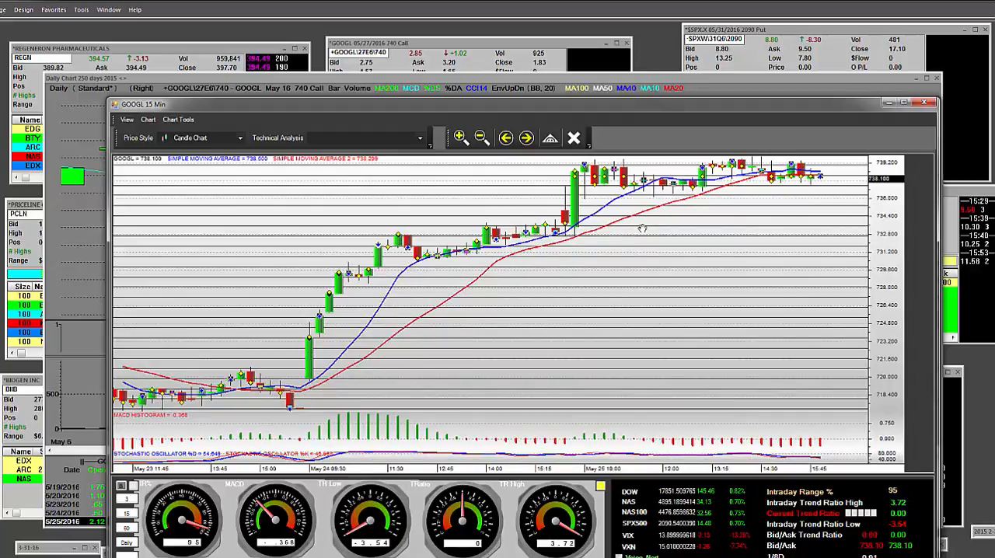
mouse_move(847, 160)
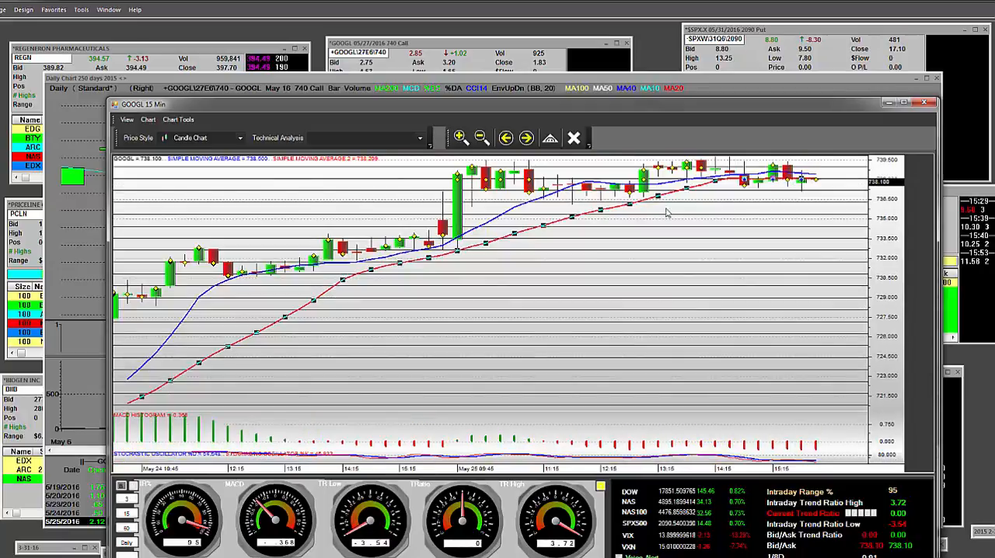
mouse_move(457, 146)
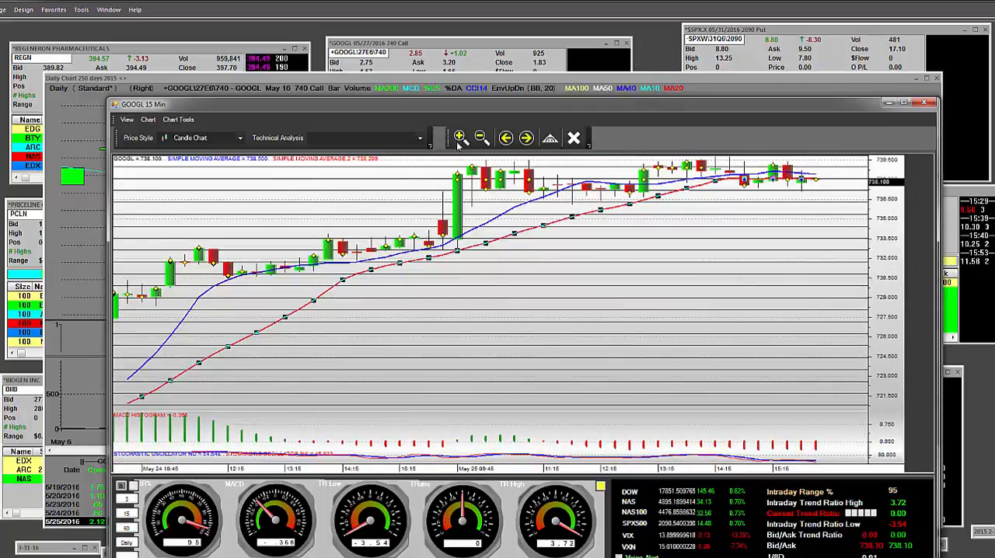
mouse_move(805, 200)
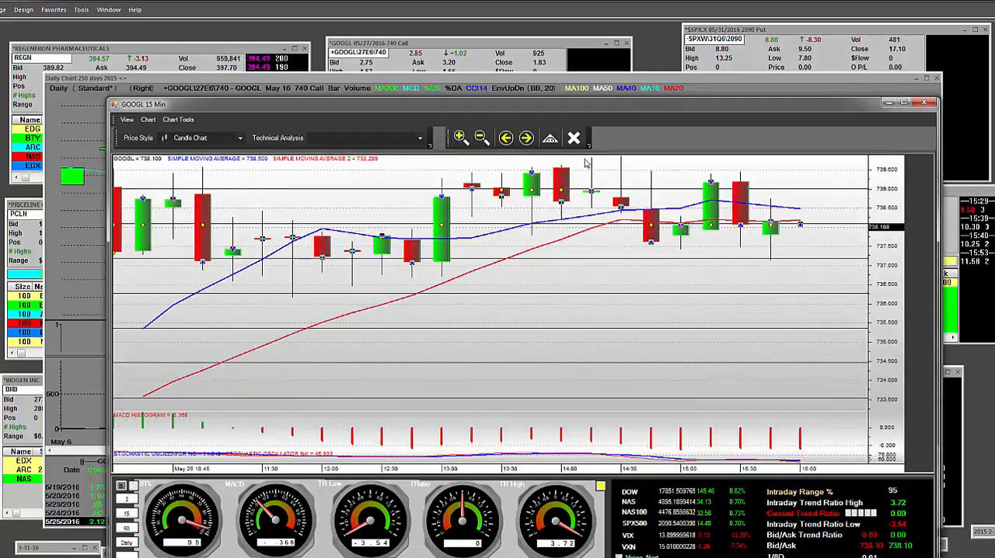
mouse_move(576, 252)
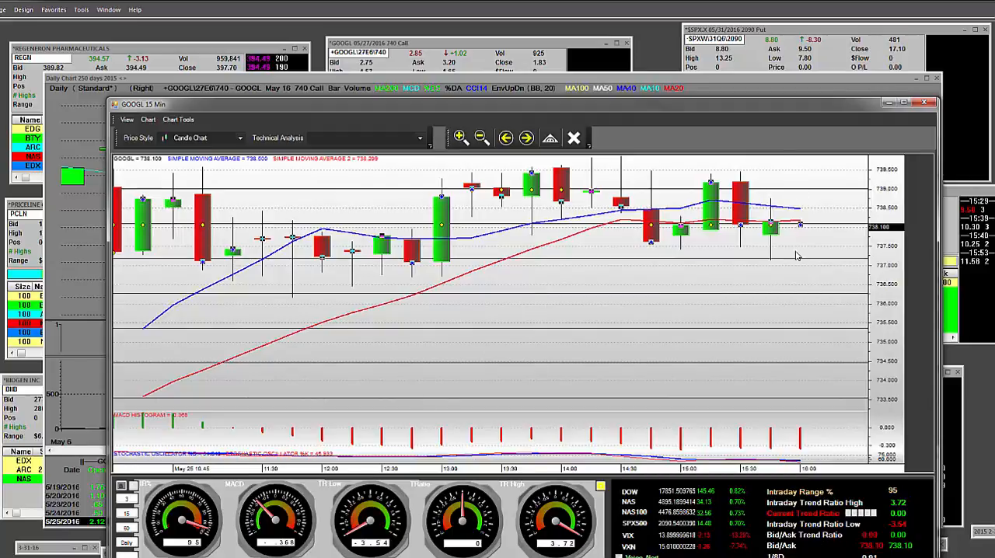
mouse_move(639, 181)
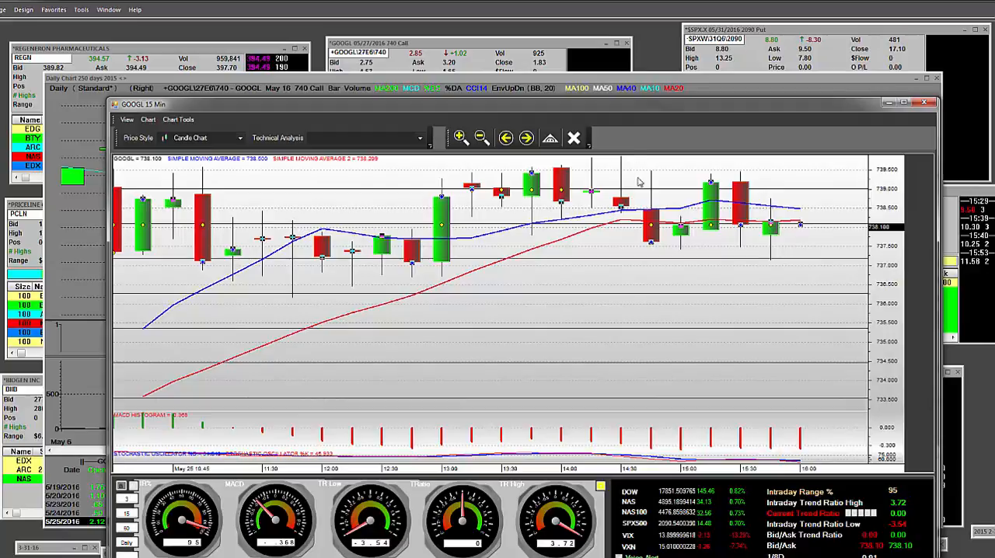
mouse_move(609, 239)
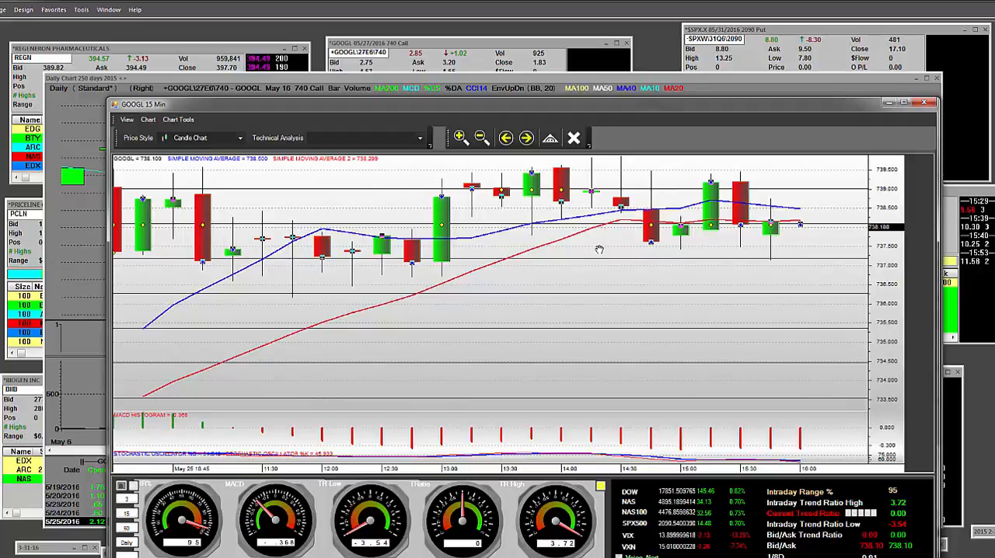
mouse_move(742, 244)
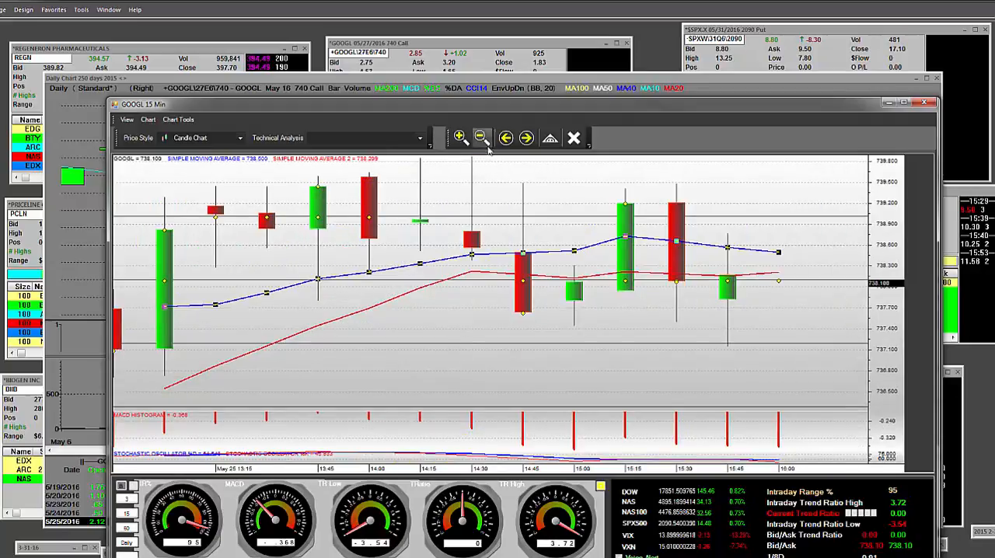
mouse_move(483, 164)
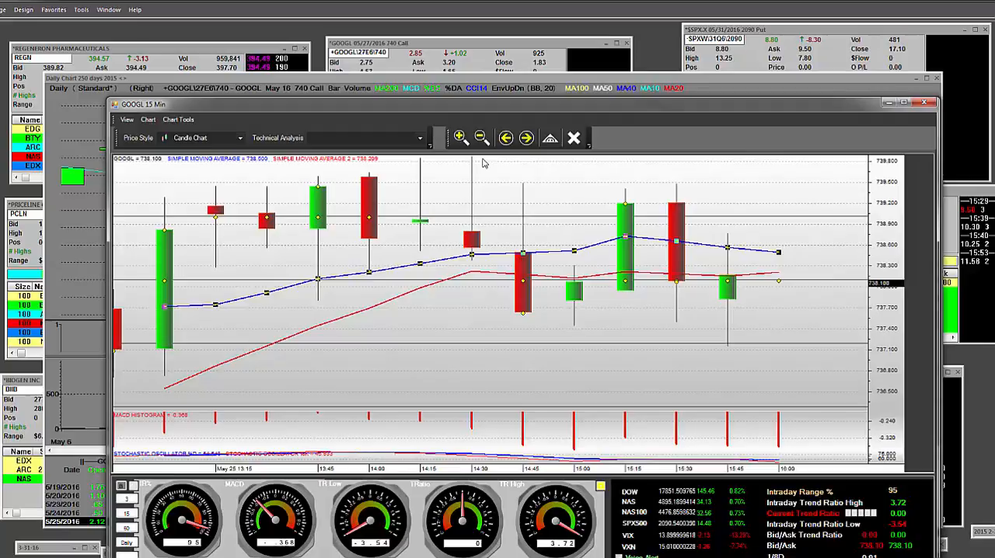
mouse_move(729, 348)
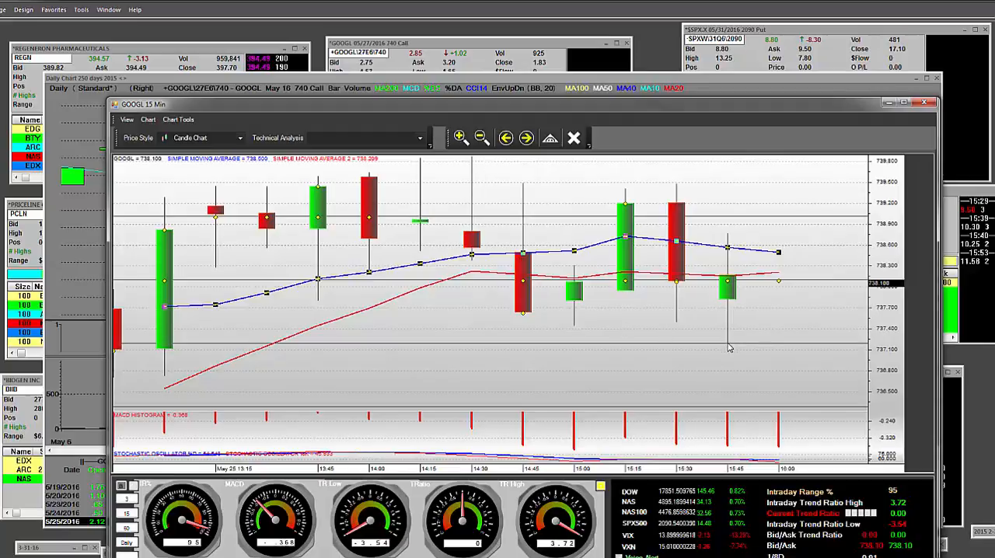
mouse_move(783, 226)
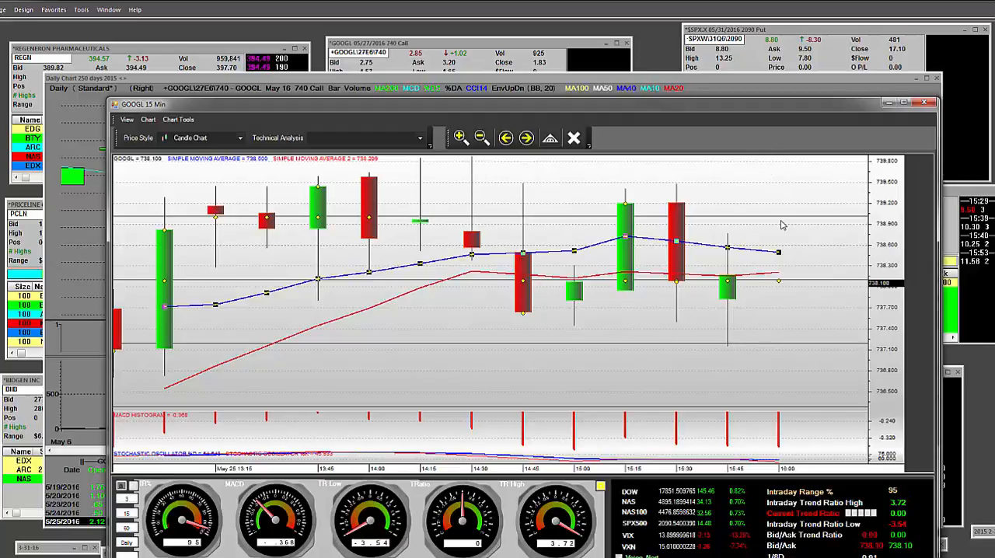
mouse_move(730, 354)
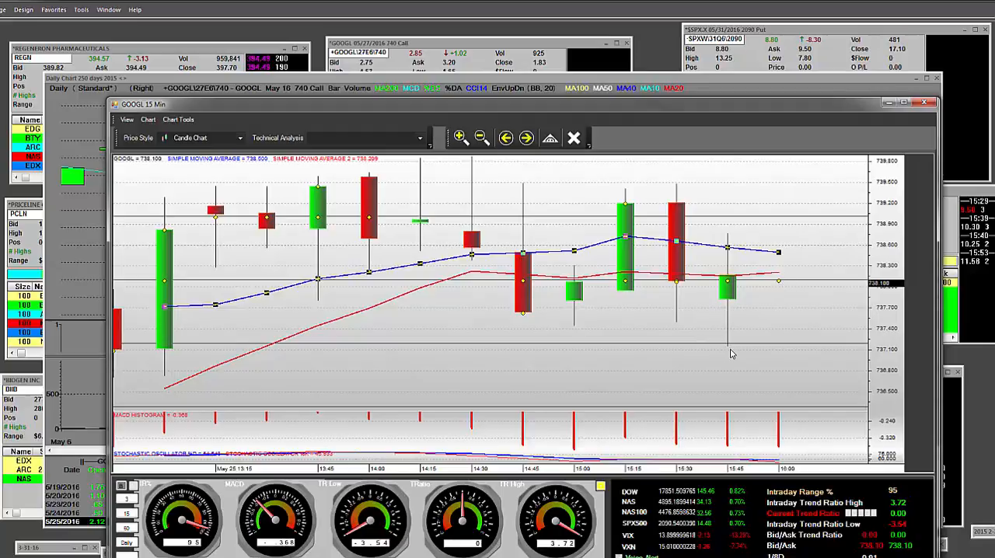
mouse_move(727, 347)
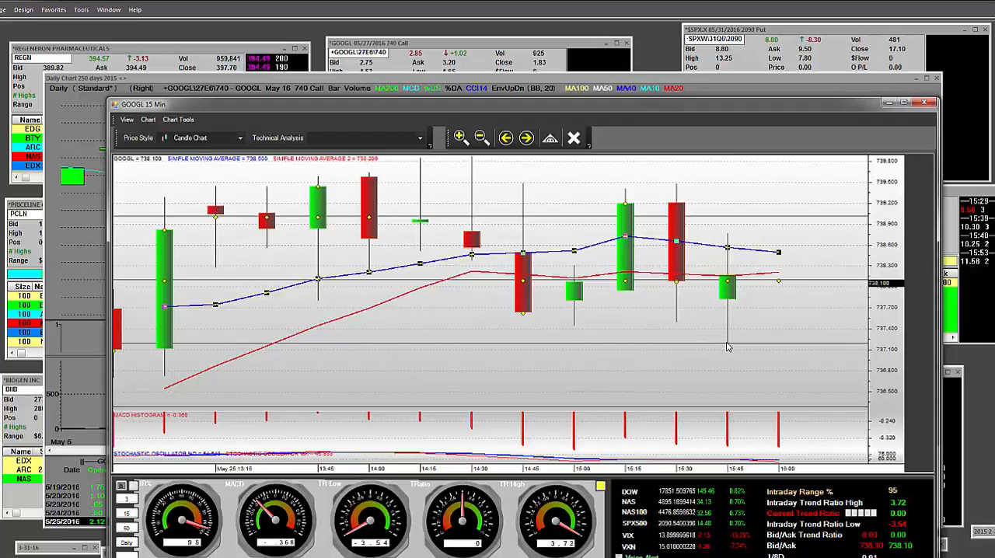
mouse_move(519, 260)
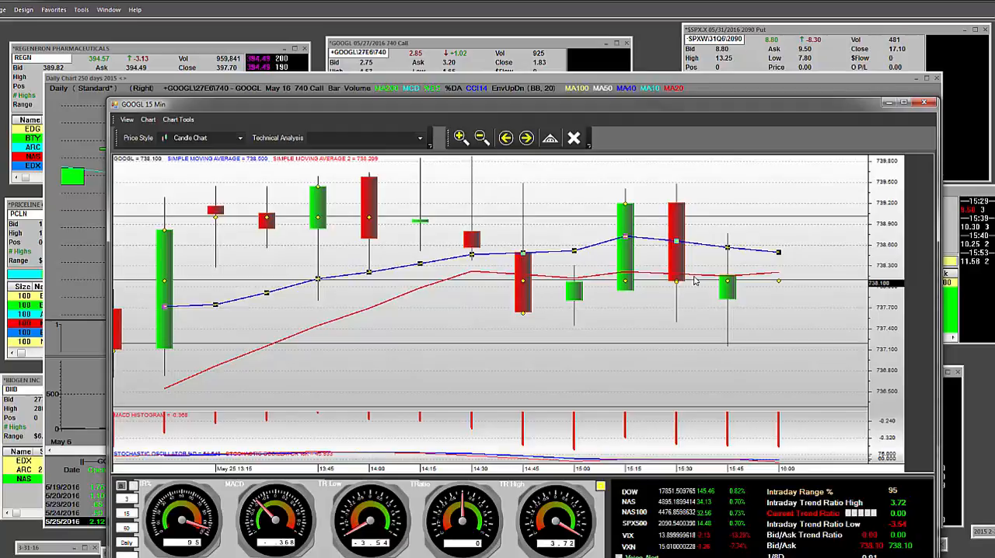
mouse_move(762, 343)
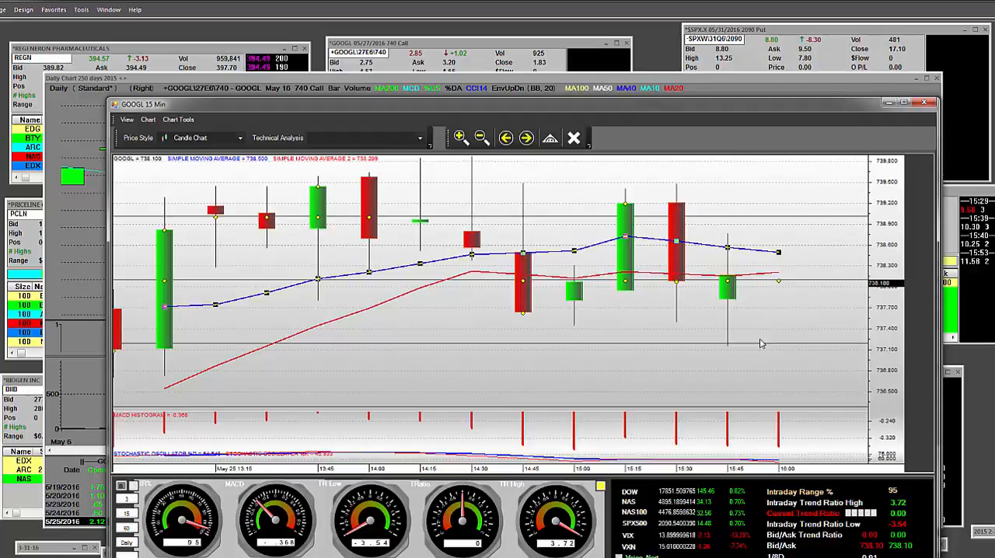
mouse_move(700, 289)
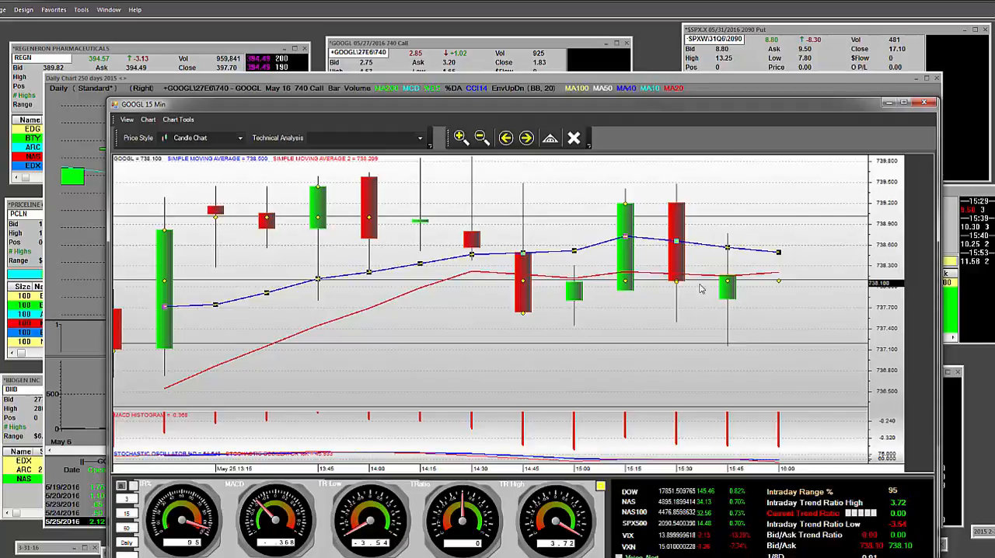
mouse_move(715, 364)
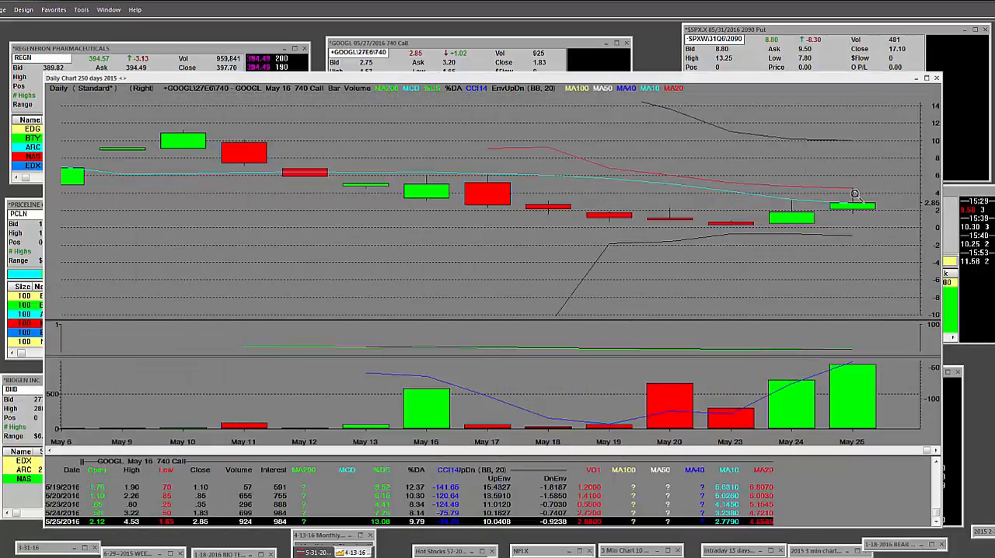
mouse_move(584, 204)
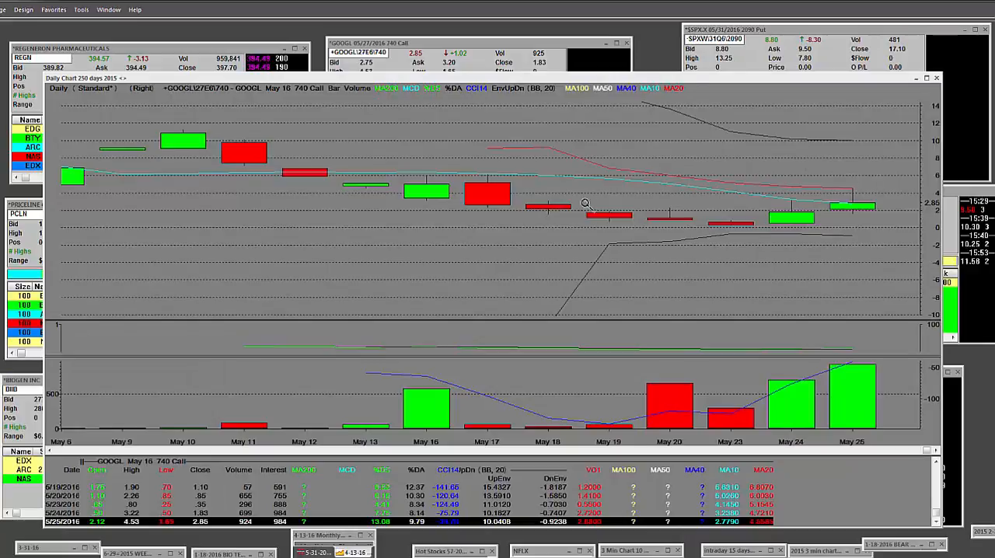
mouse_move(593, 115)
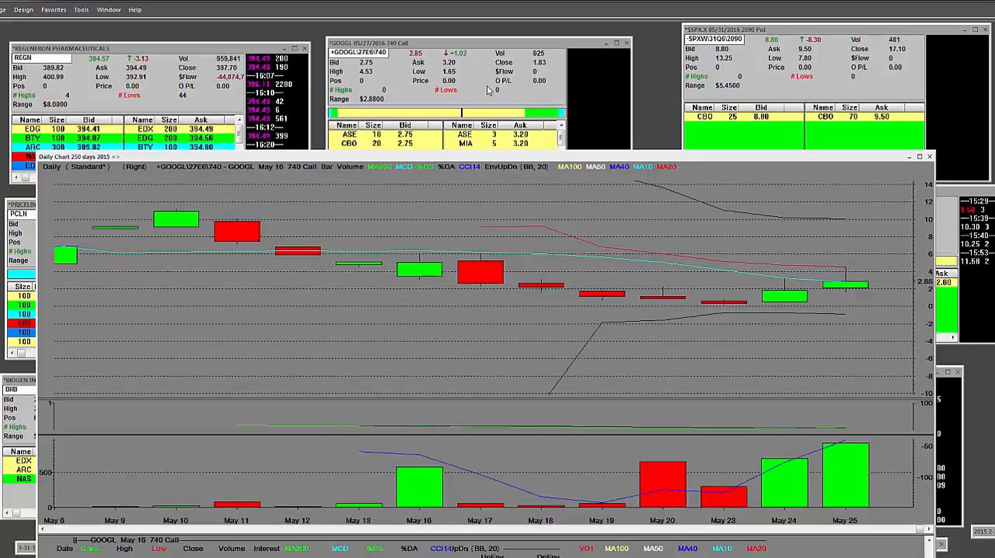
mouse_move(402, 54)
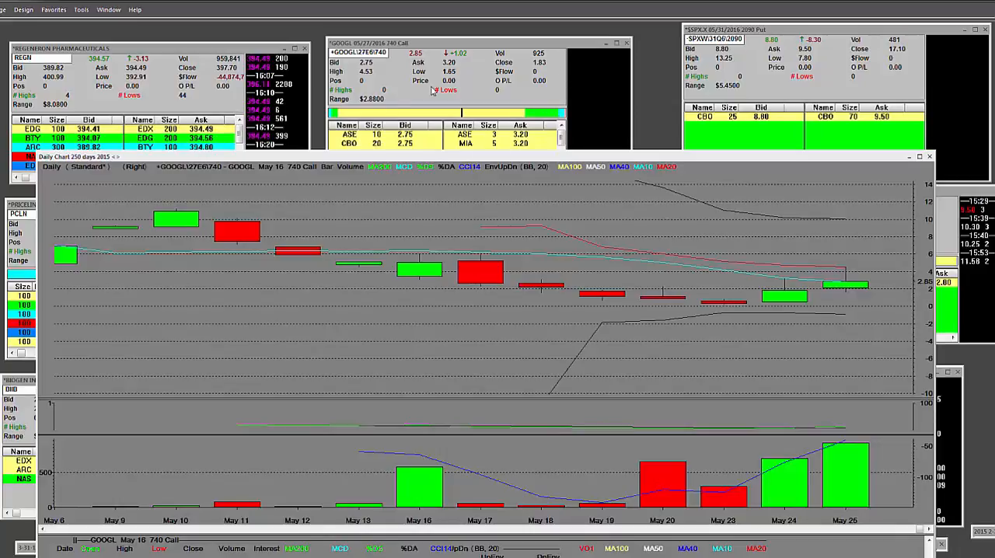
mouse_move(370, 81)
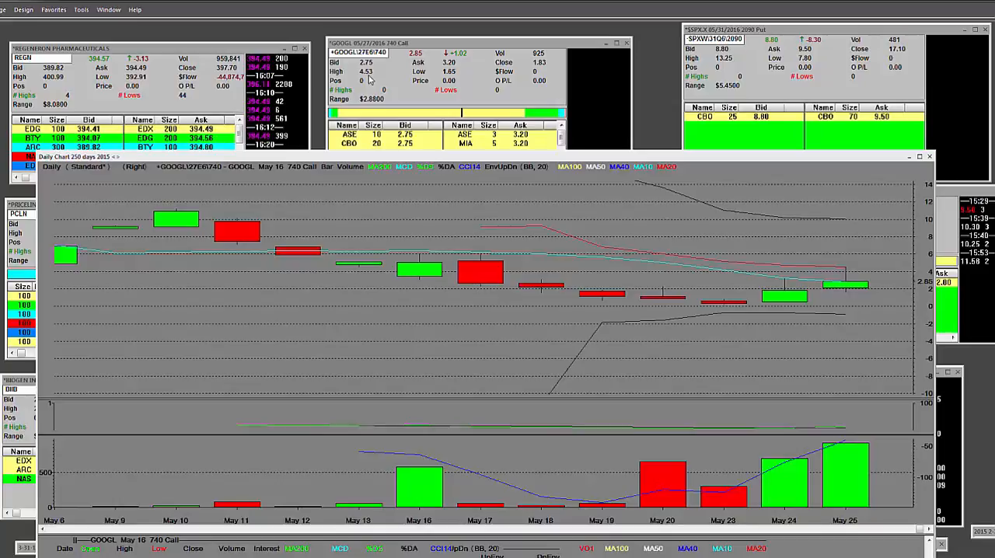
mouse_move(366, 84)
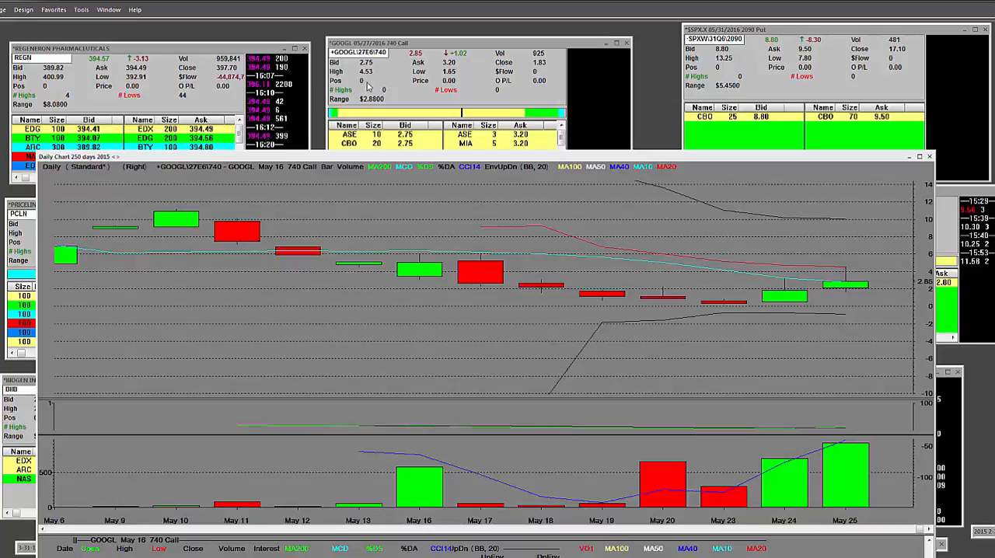